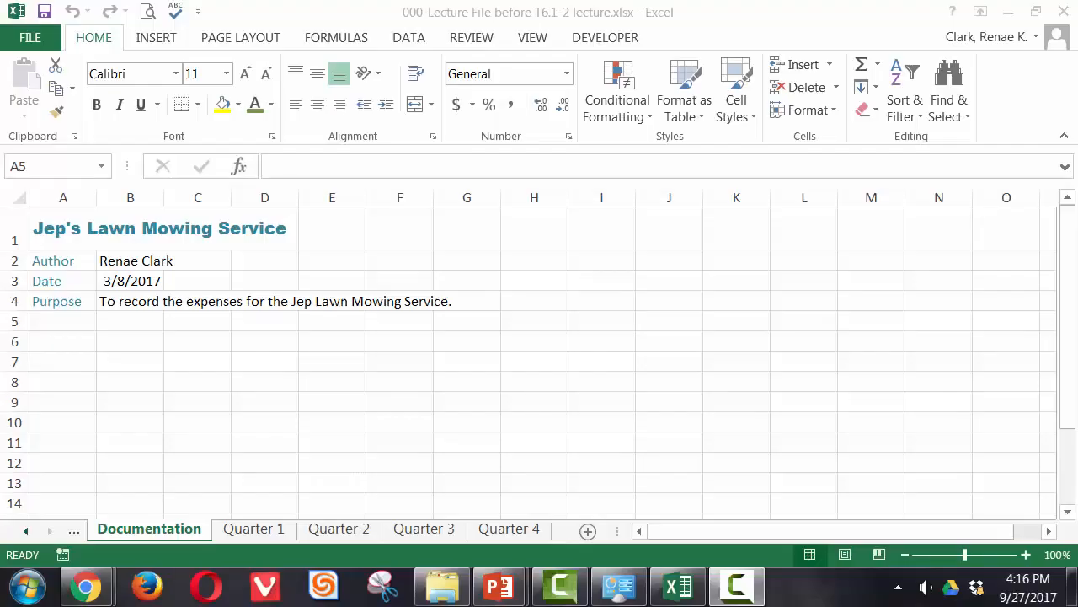
mouse_move(990, 543)
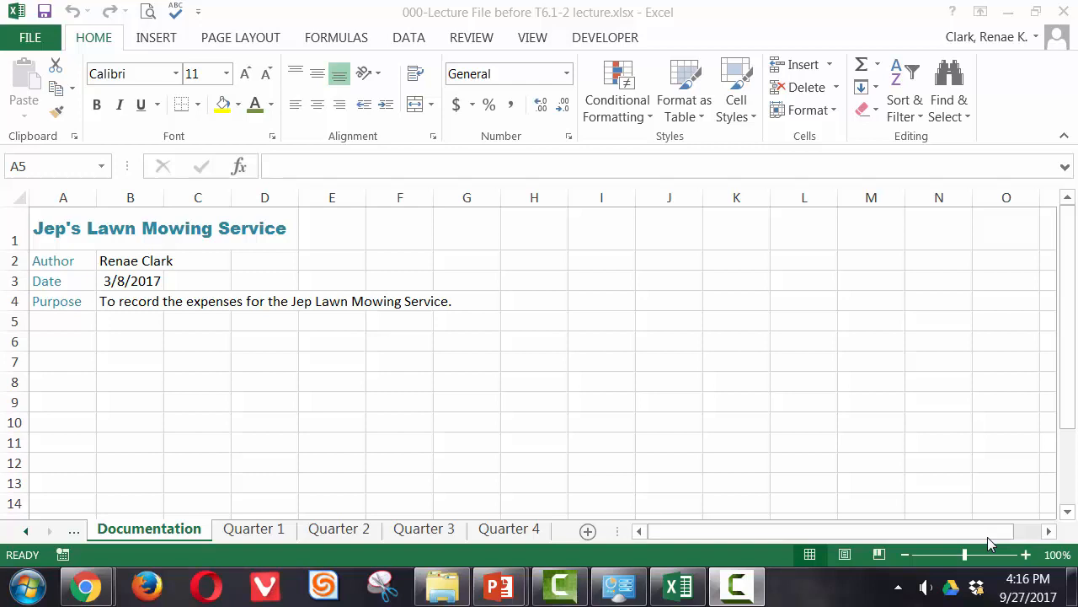
mouse_move(195, 528)
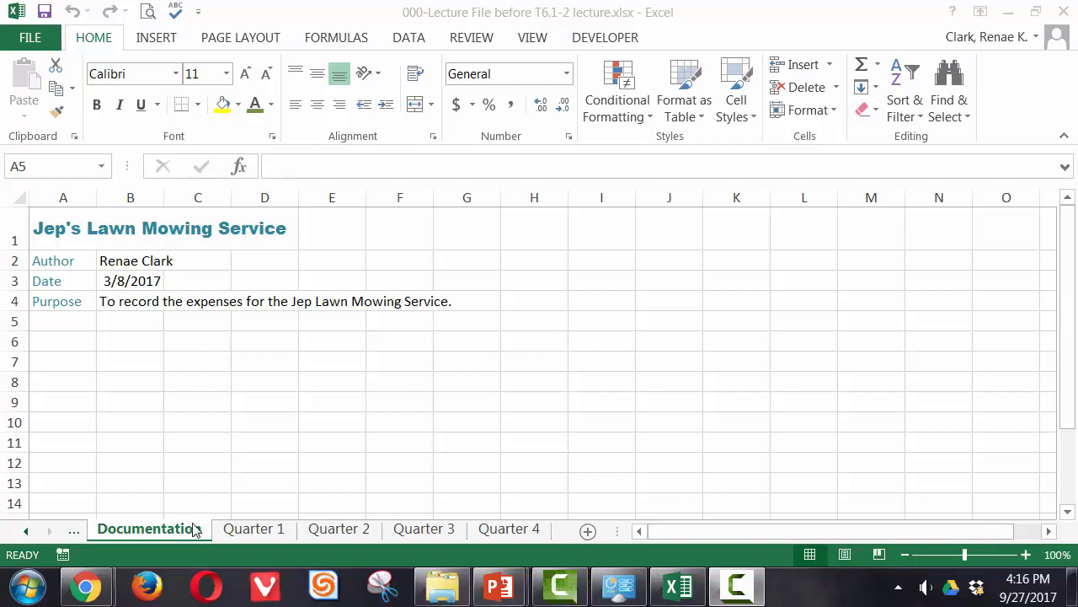
Step: Review the Quarter 1, 2 and 4 sheets, then group all four quarter sheets
click(253, 529)
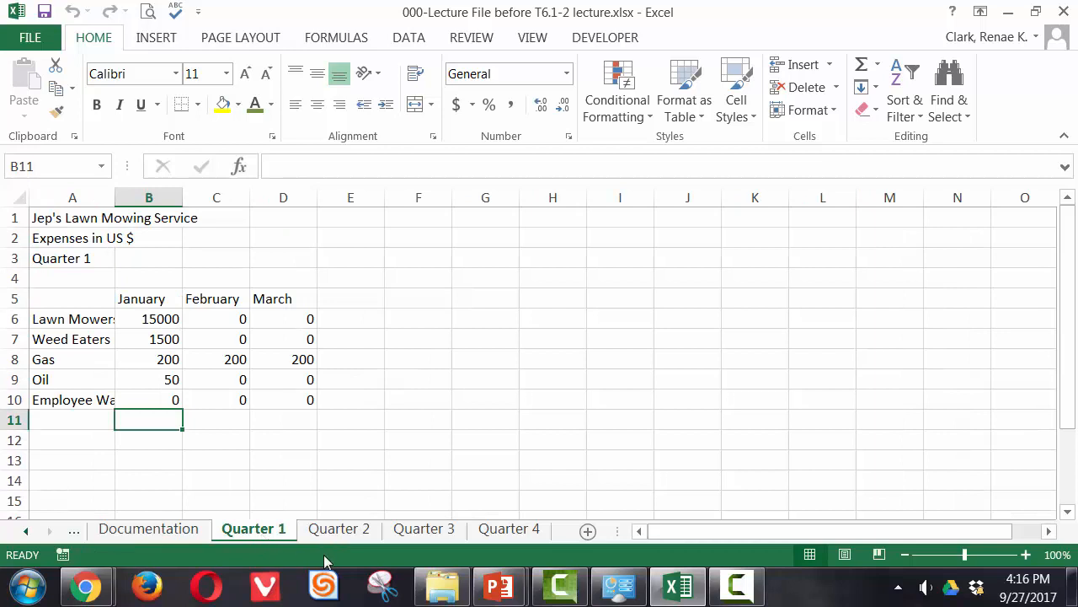
mouse_move(113, 295)
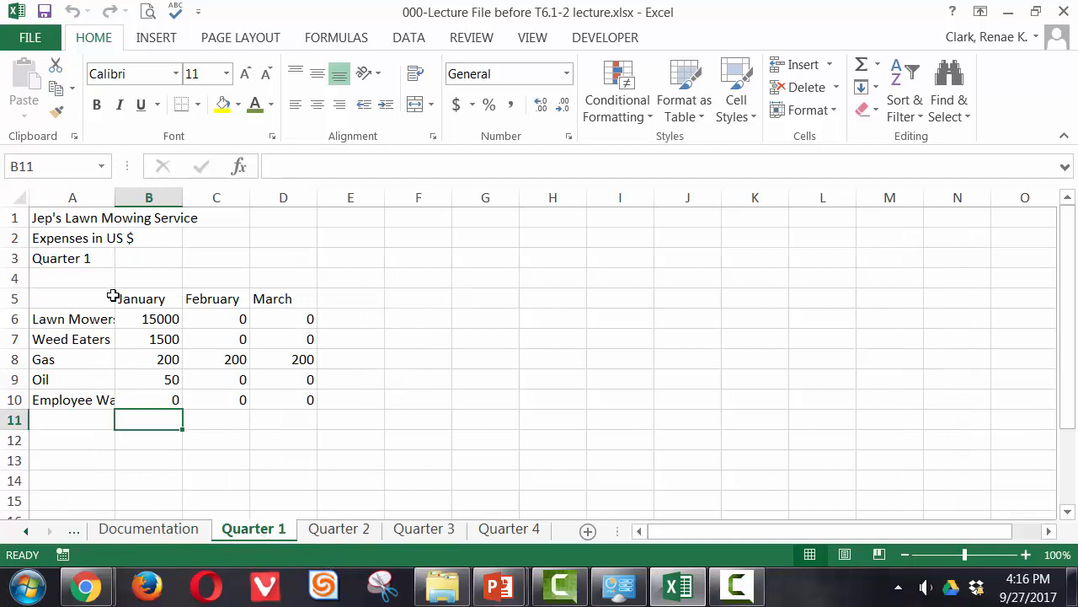
mouse_move(76, 338)
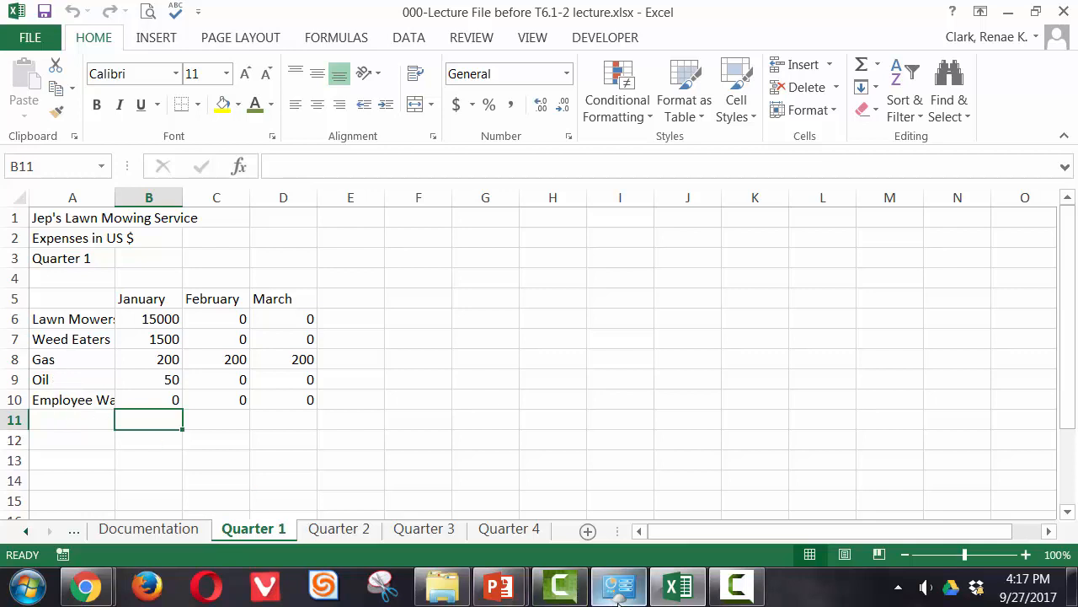
click(339, 528)
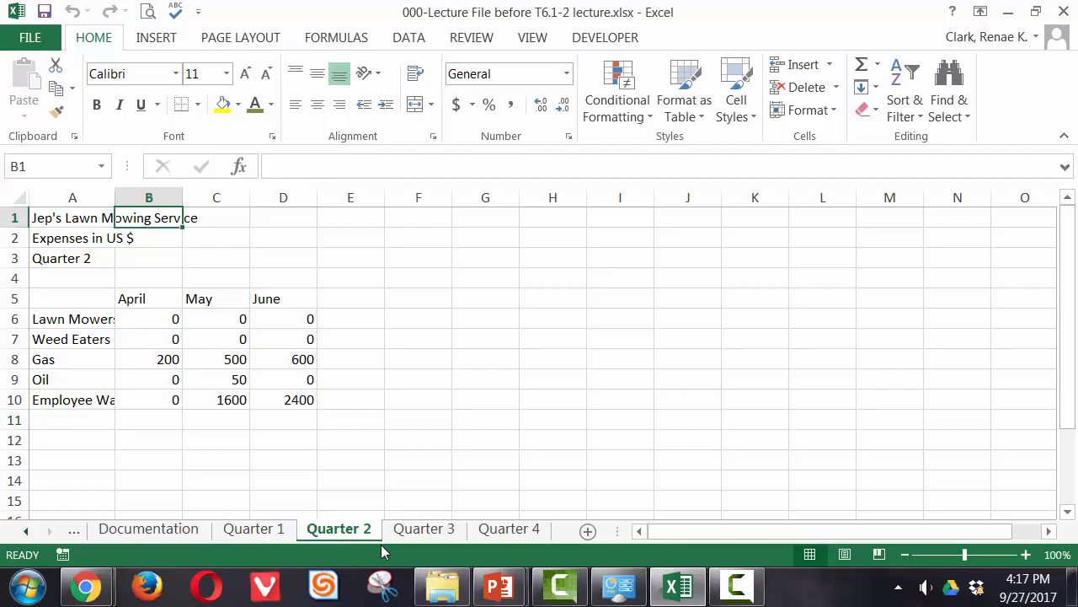
click(509, 528)
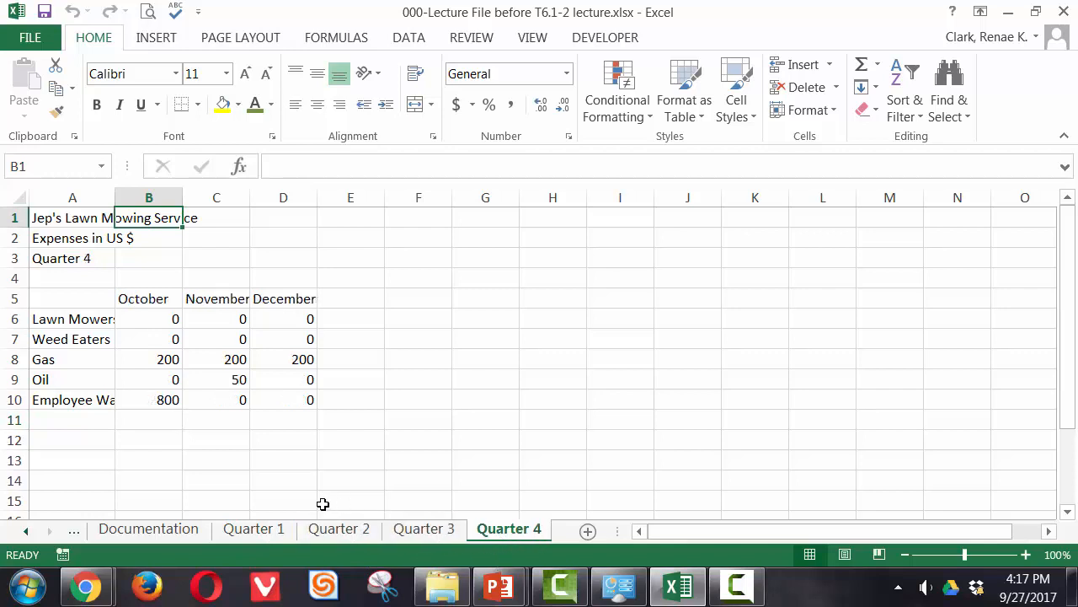
click(253, 529)
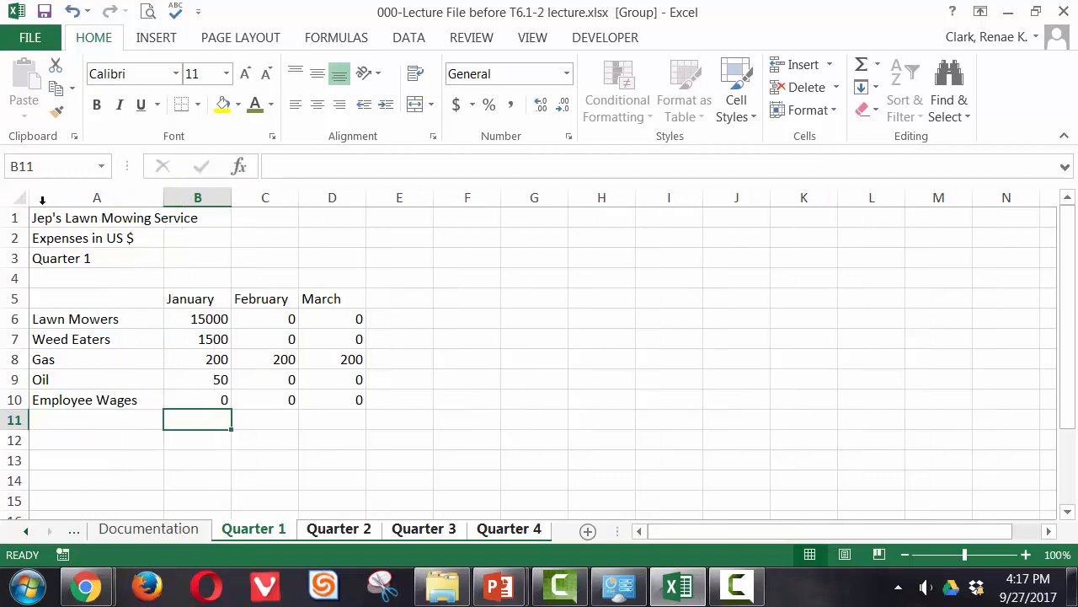
Step: Select the expense labels in column A and make the month headings bold
drag(75, 318, 75, 379)
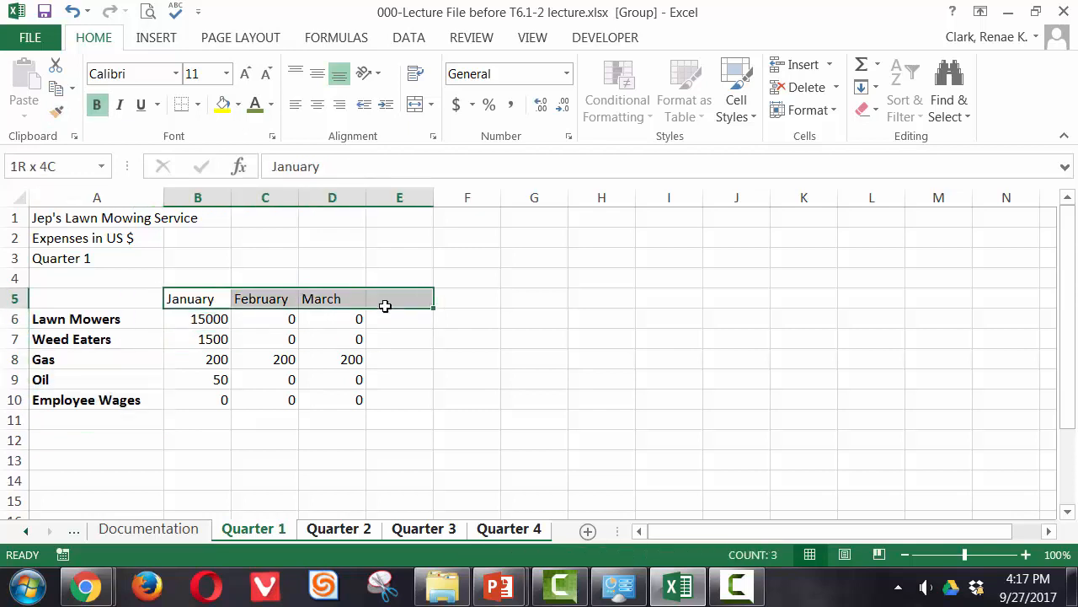
click(191, 299)
text(Tota)
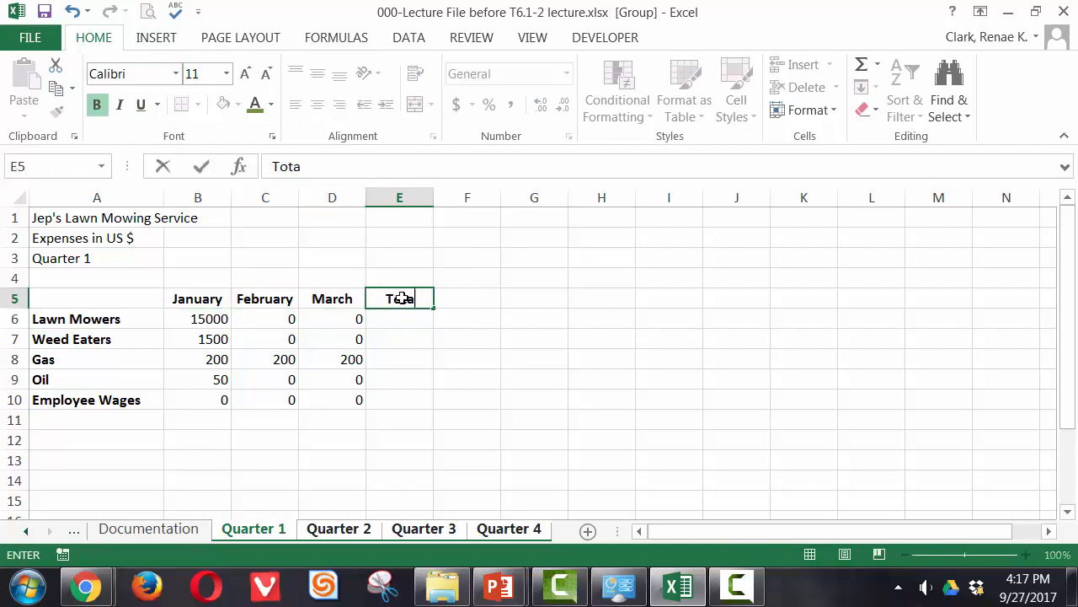
Step: Confirm the Total heading in E5 and add a right-aligned Totals label in A11
key(Return)
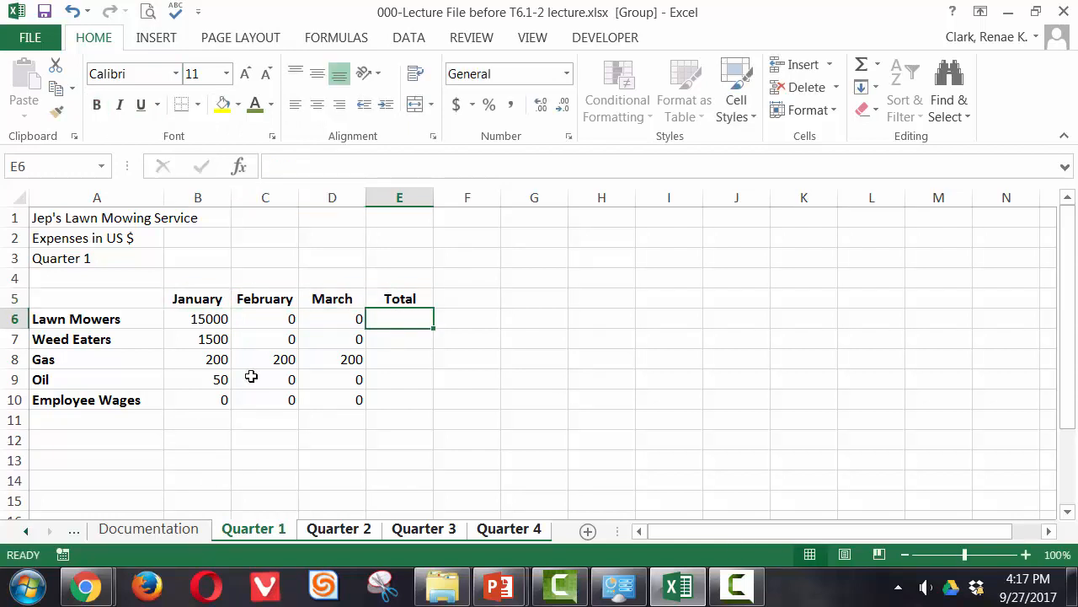
click(96, 439)
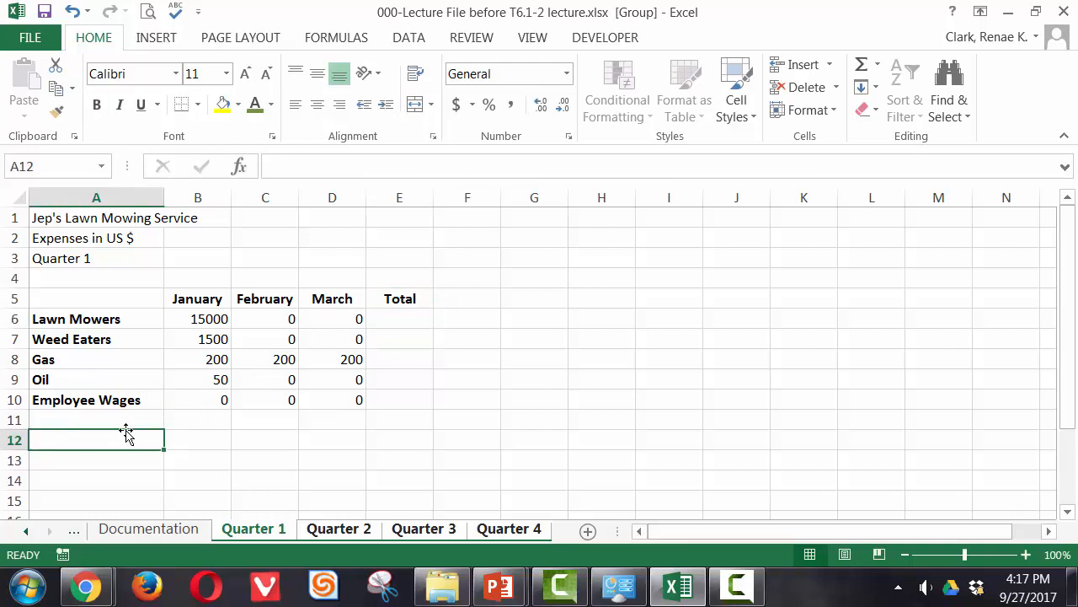
text(Totals)
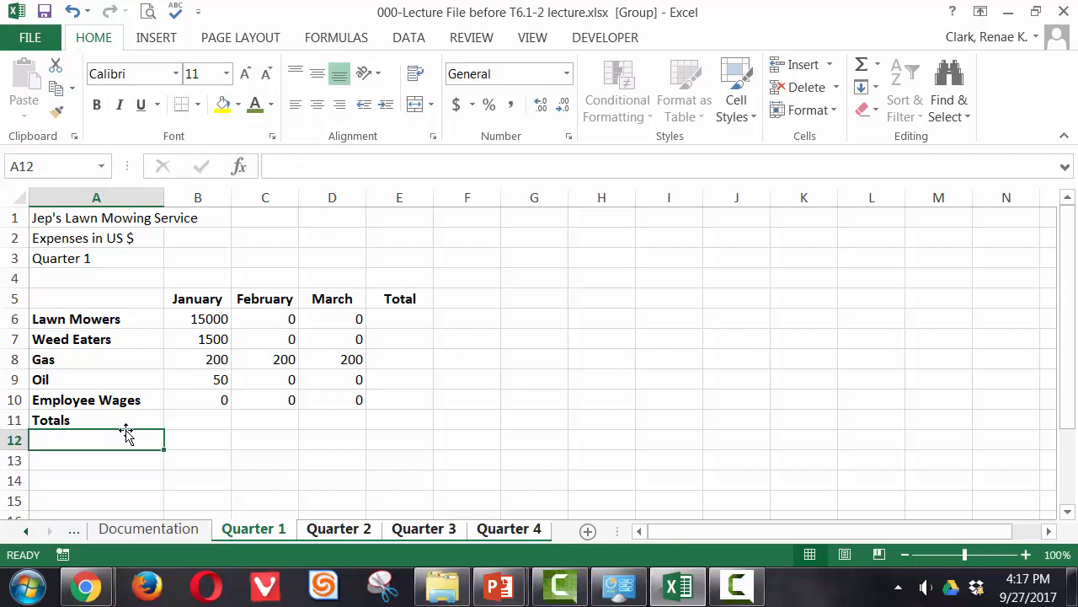
click(97, 420)
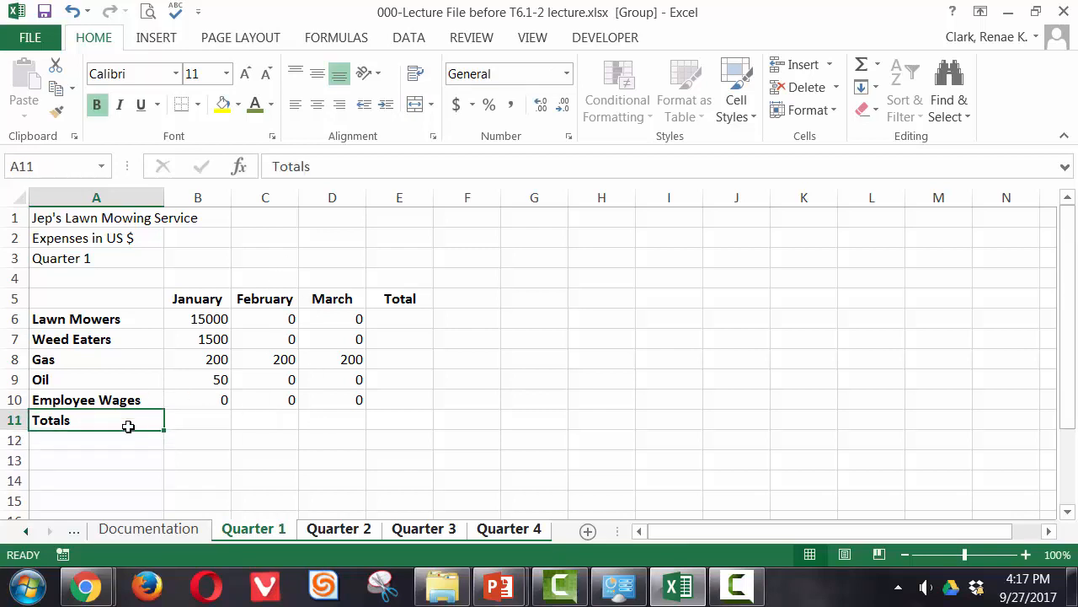
click(317, 104)
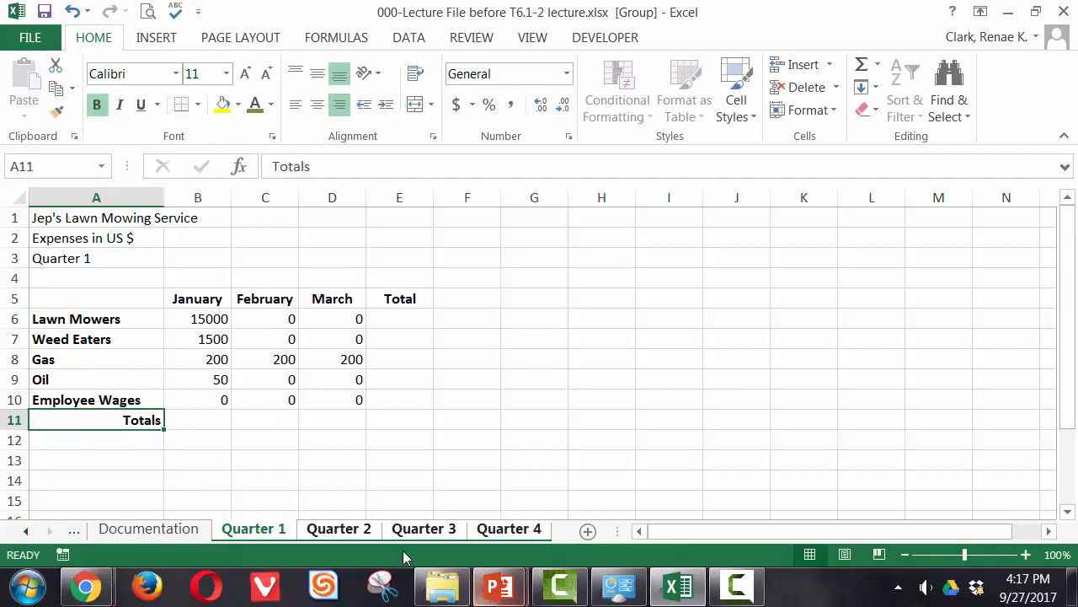
Step: Check the changes on each quarter sheet, then select cell B11
click(423, 528)
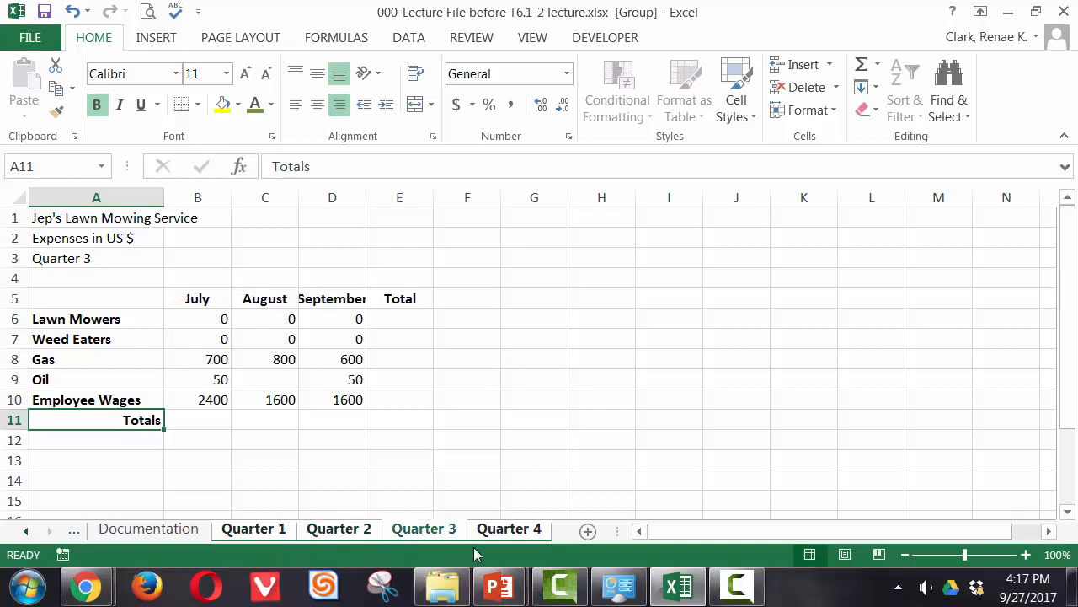
click(508, 528)
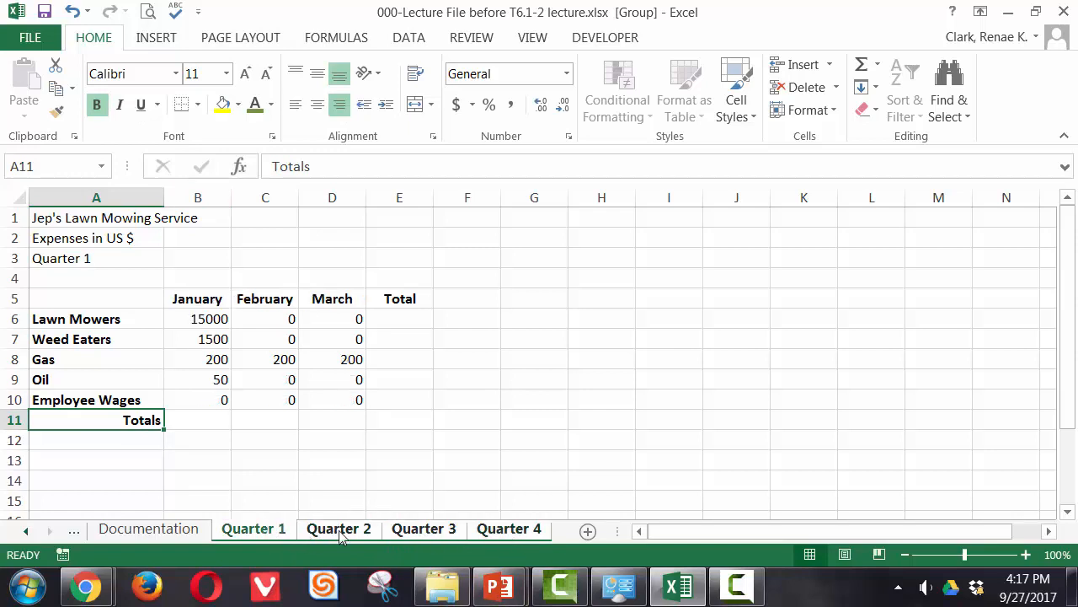
click(338, 528)
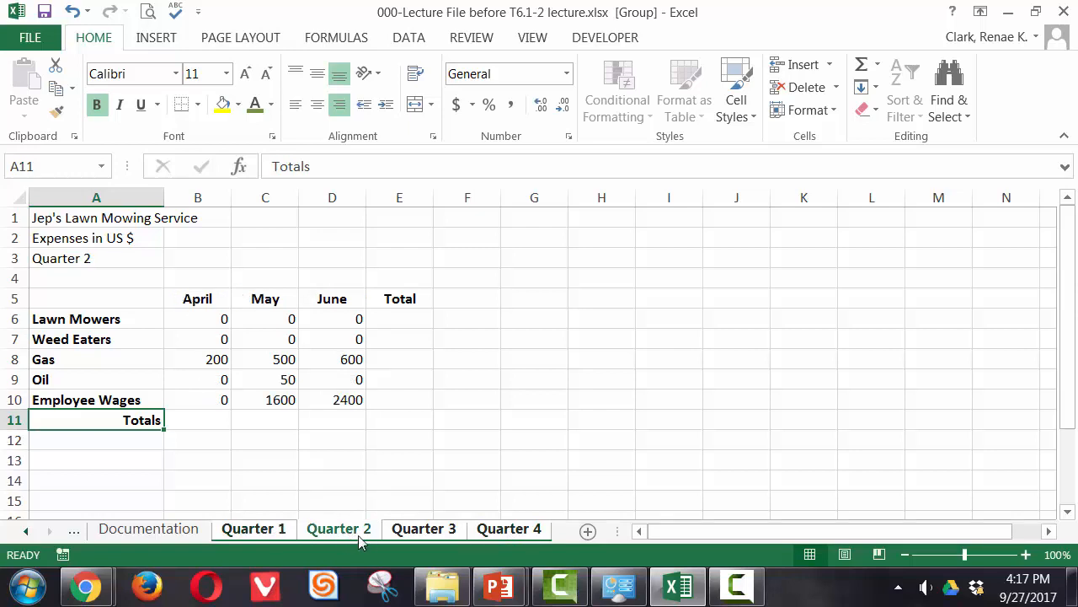
click(423, 528)
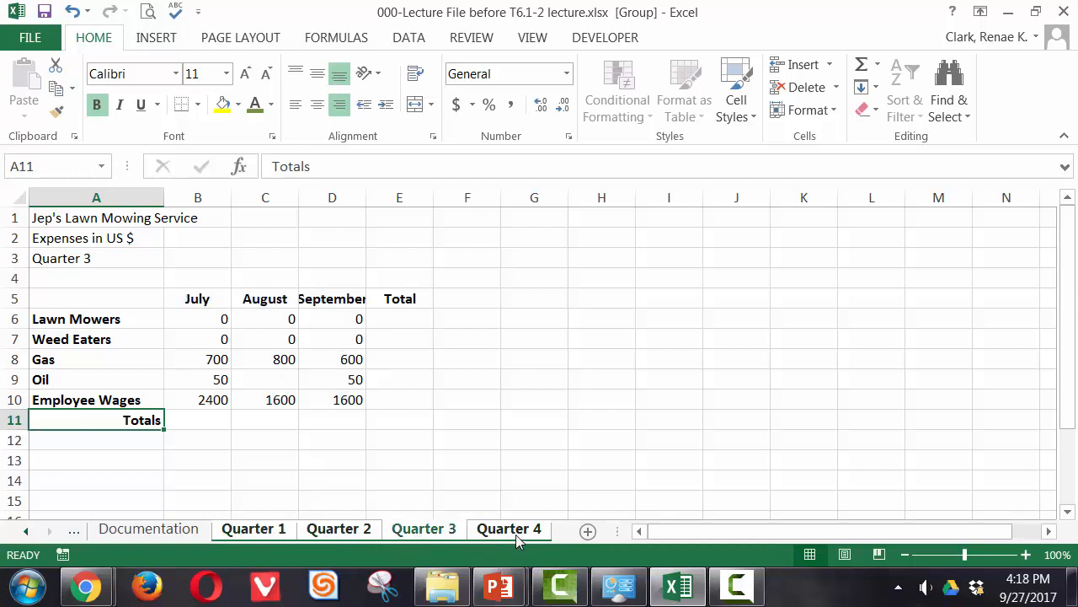
click(509, 528)
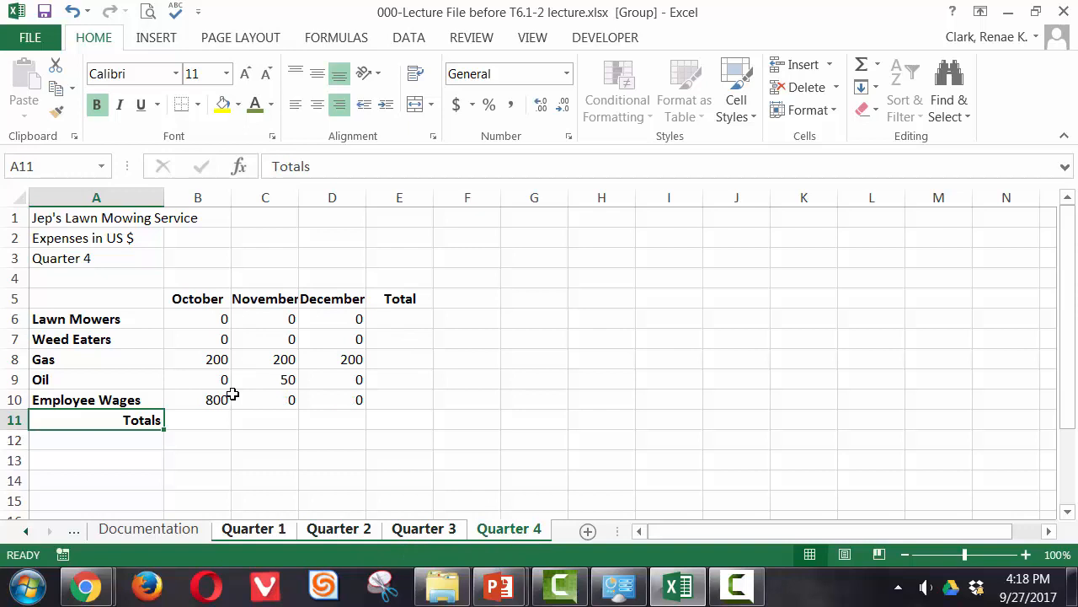
click(198, 420)
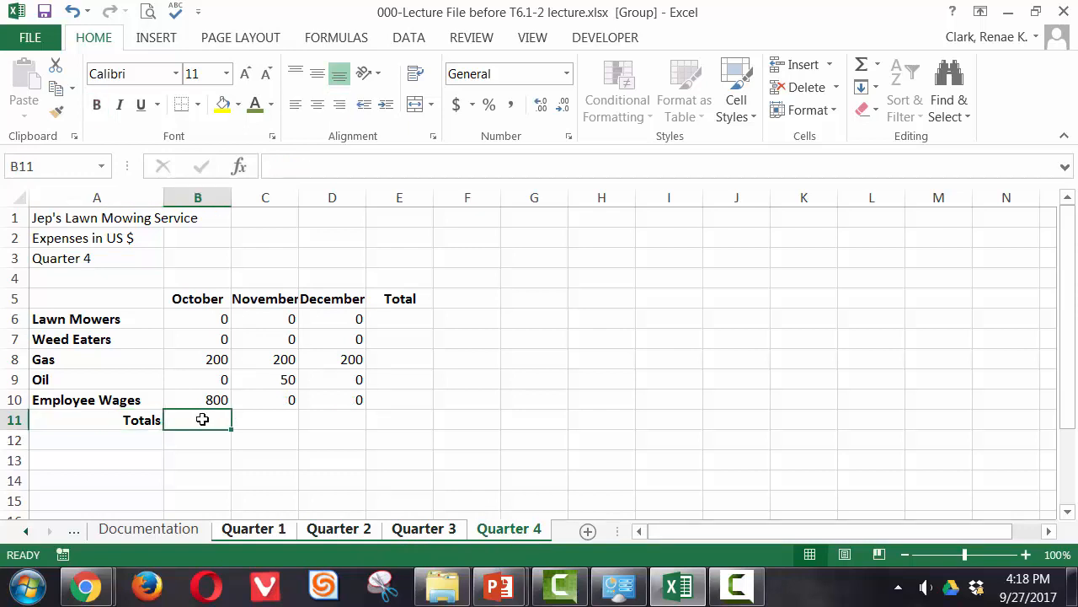
mouse_move(807, 119)
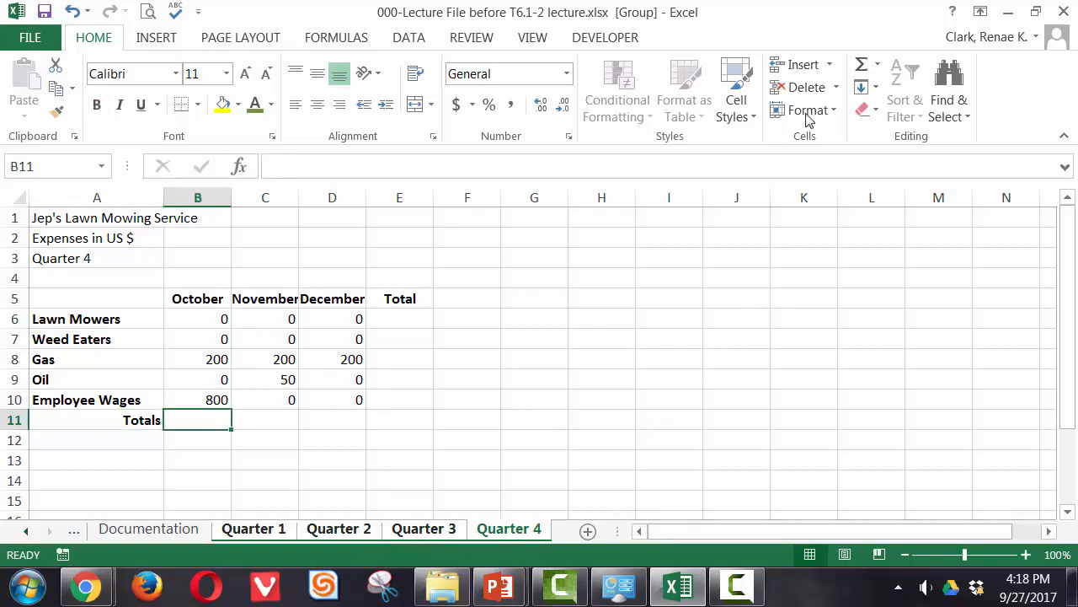
Step: AutoSum B11 to =SUM(B6:B10) and inspect the total on other quarter sheets
click(861, 64)
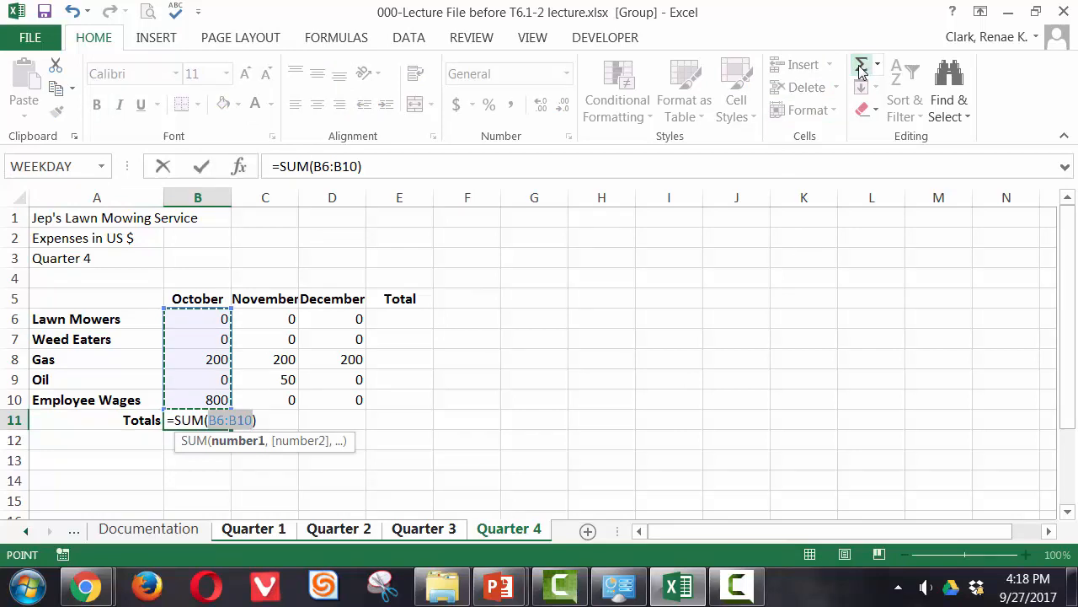
key(Return)
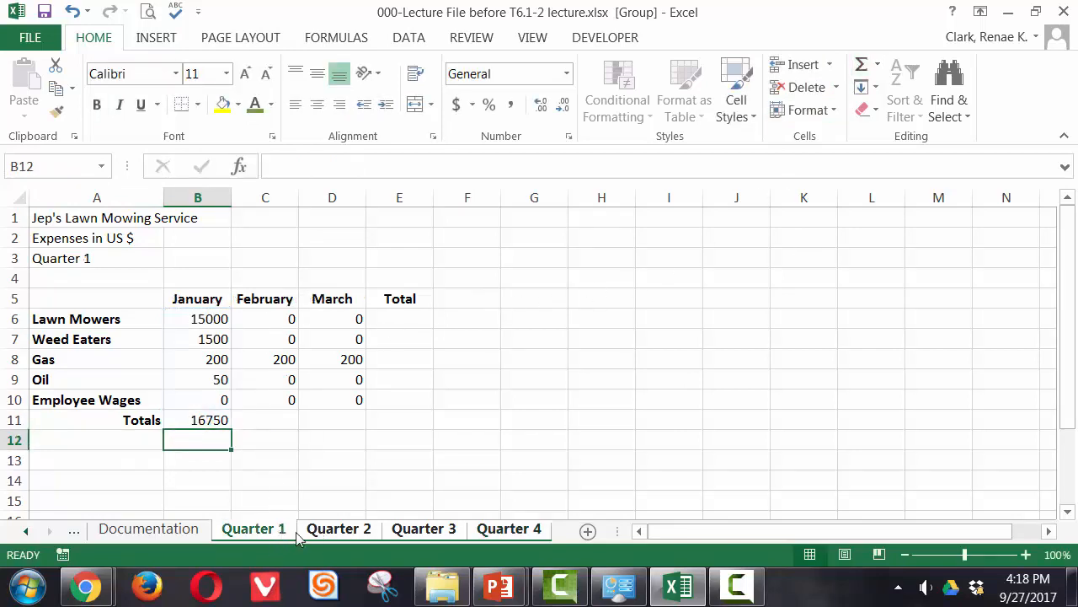
click(338, 528)
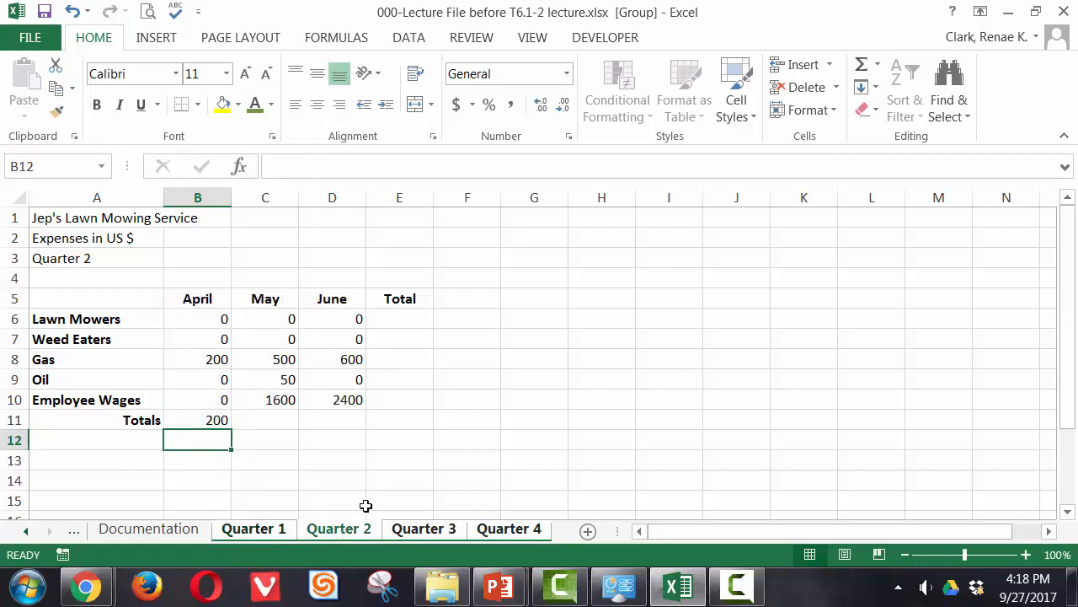
click(198, 420)
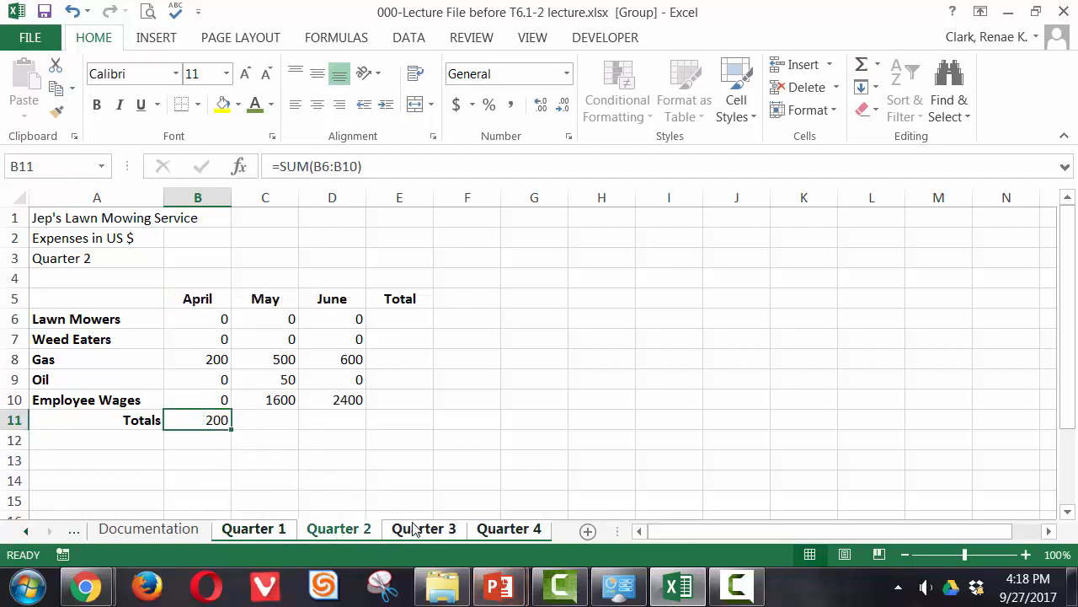
click(508, 528)
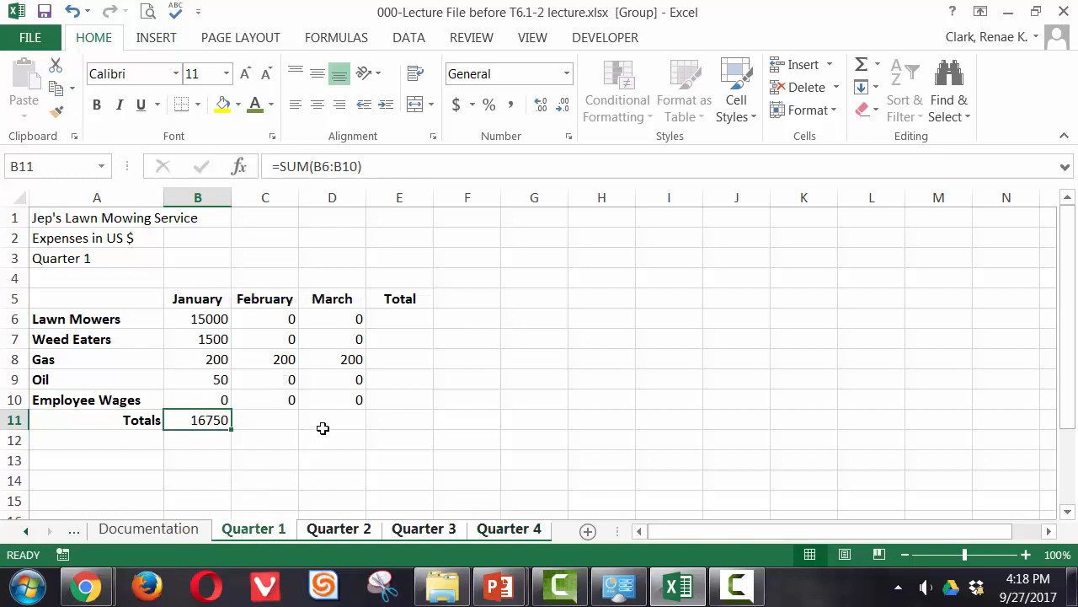
mouse_move(270, 416)
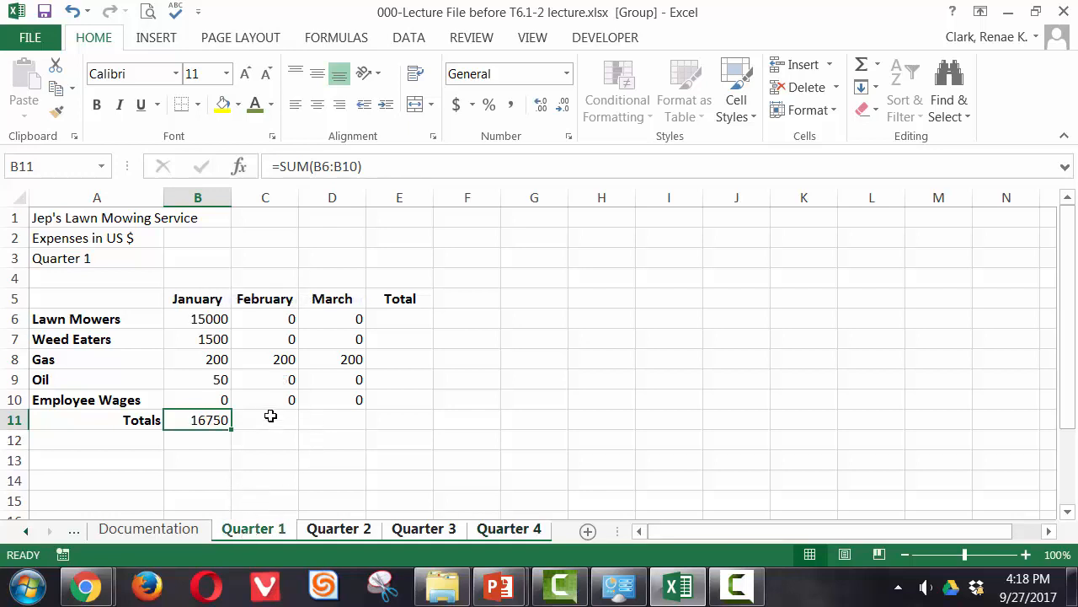
Step: AutoSum the February and March totals in C11:D11 and check them across quarter sheets
drag(265, 420, 331, 419)
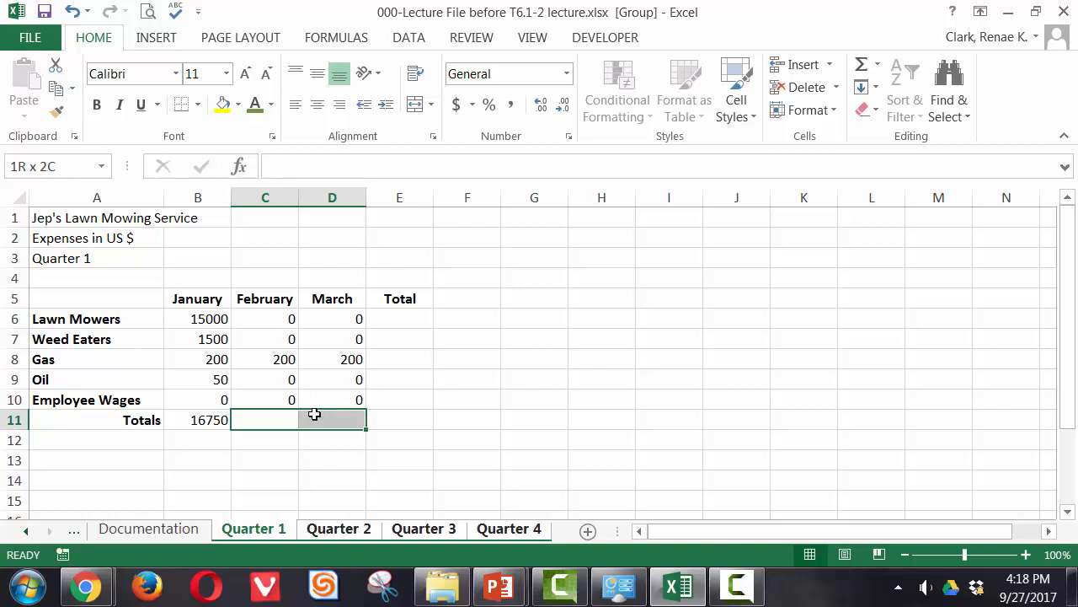
click(265, 420)
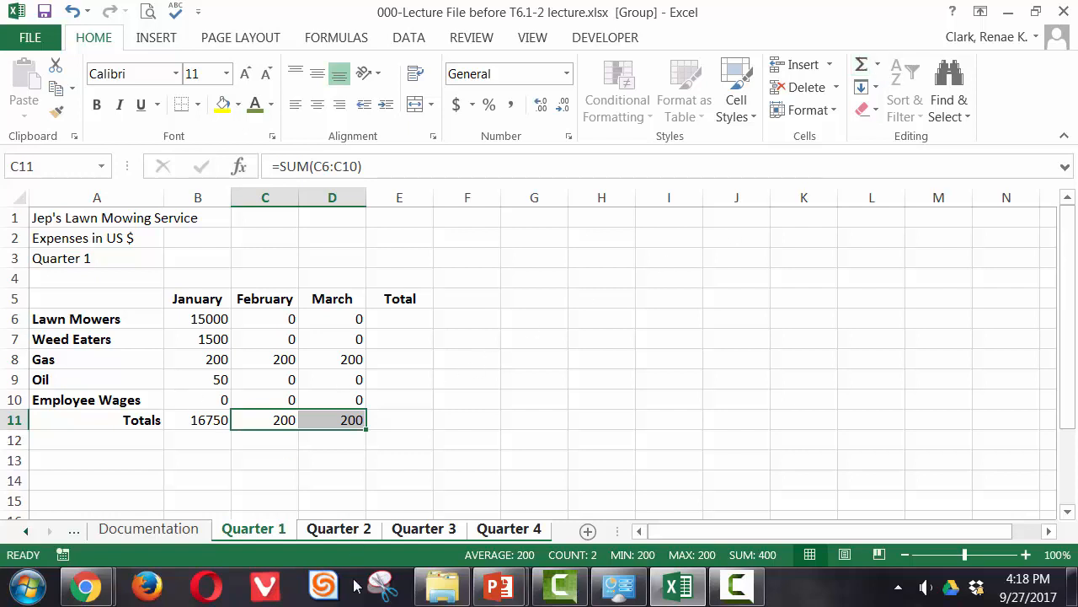
click(339, 528)
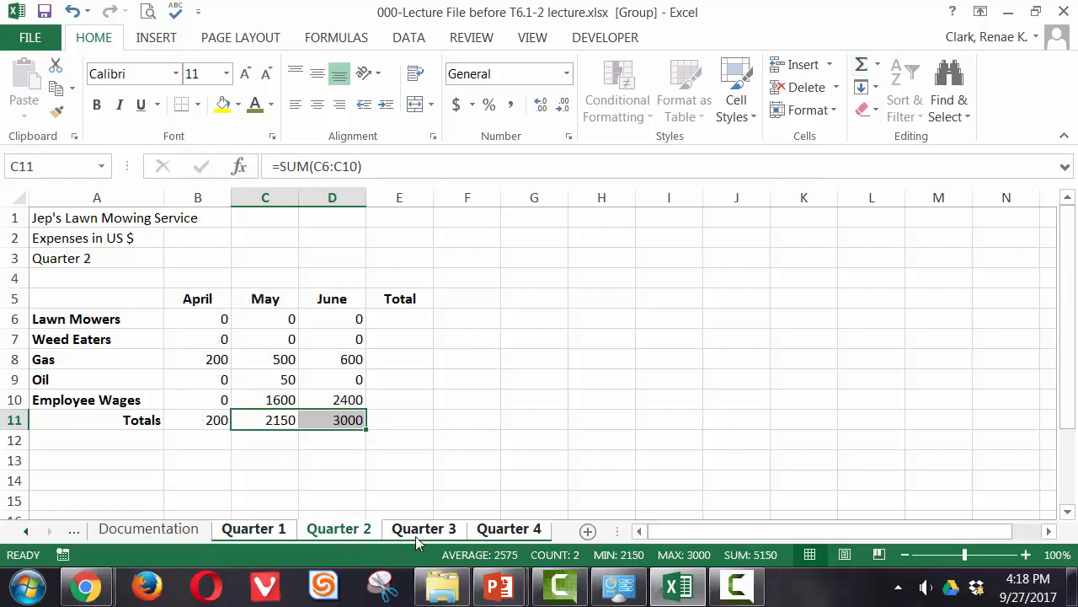
click(509, 528)
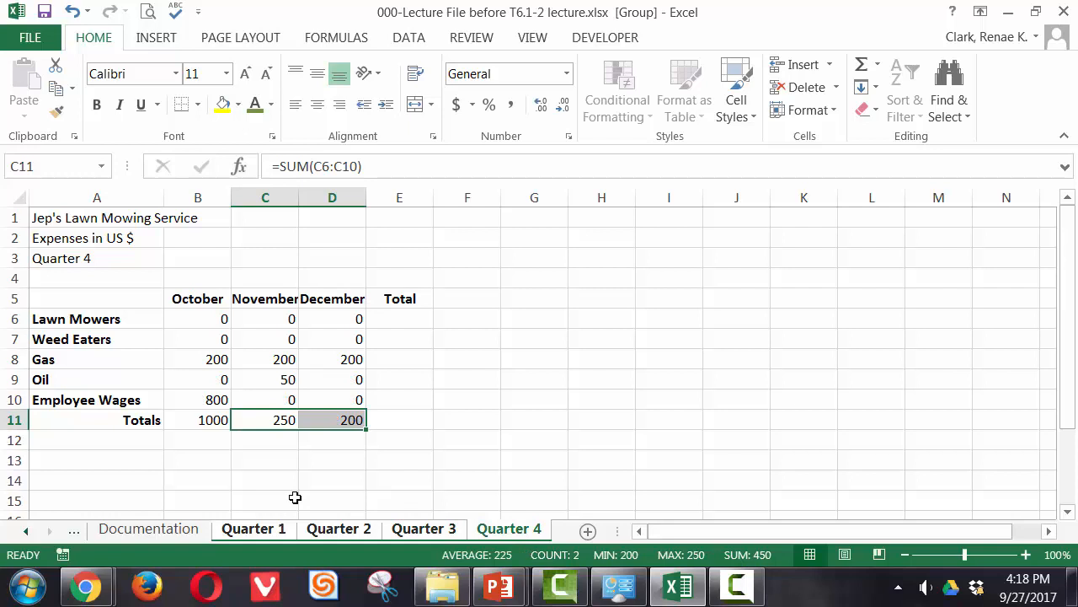
click(339, 528)
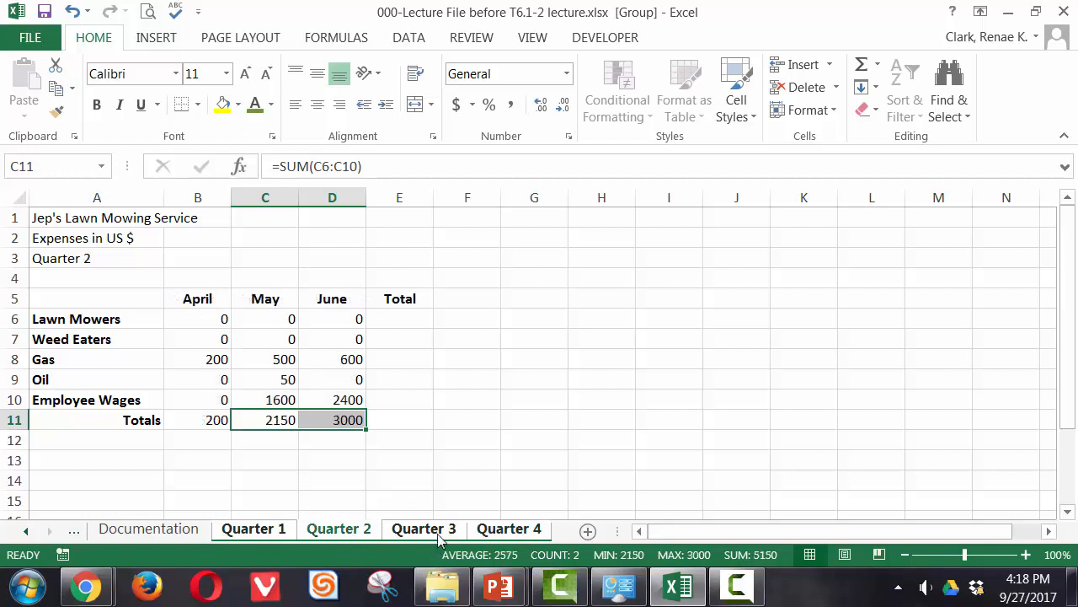
click(424, 528)
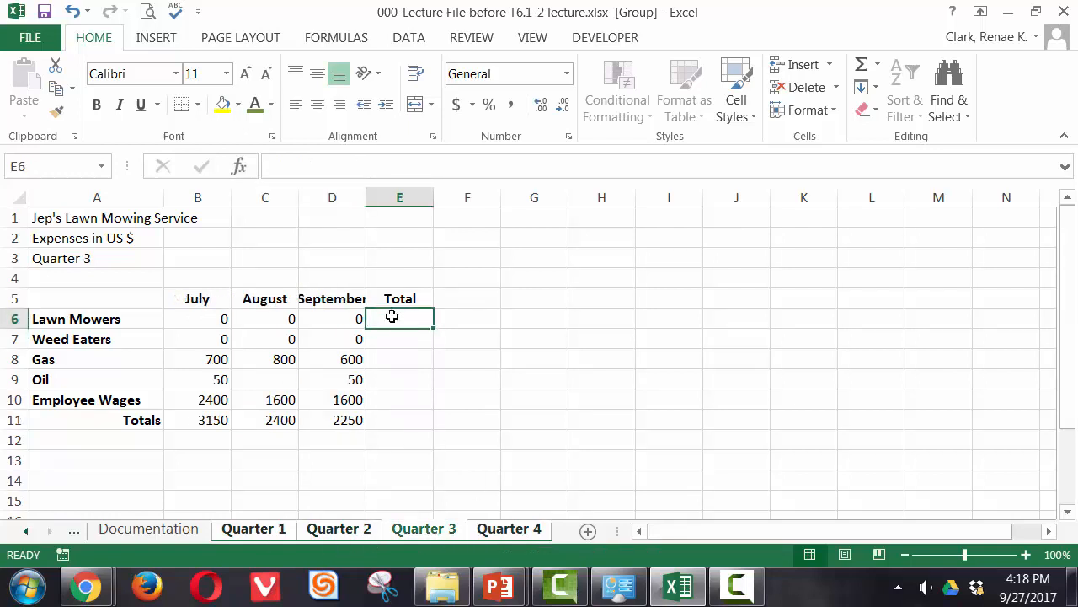
Step: AutoSum row totals into E6:E11 and verify the Gas row and grand total formulas
drag(399, 317, 399, 419)
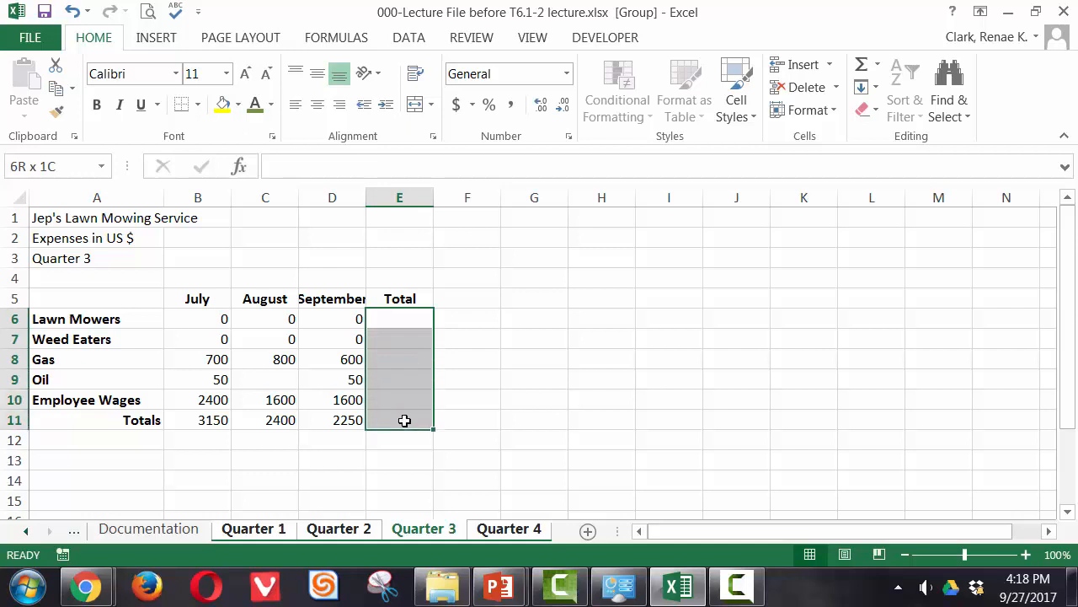
click(399, 327)
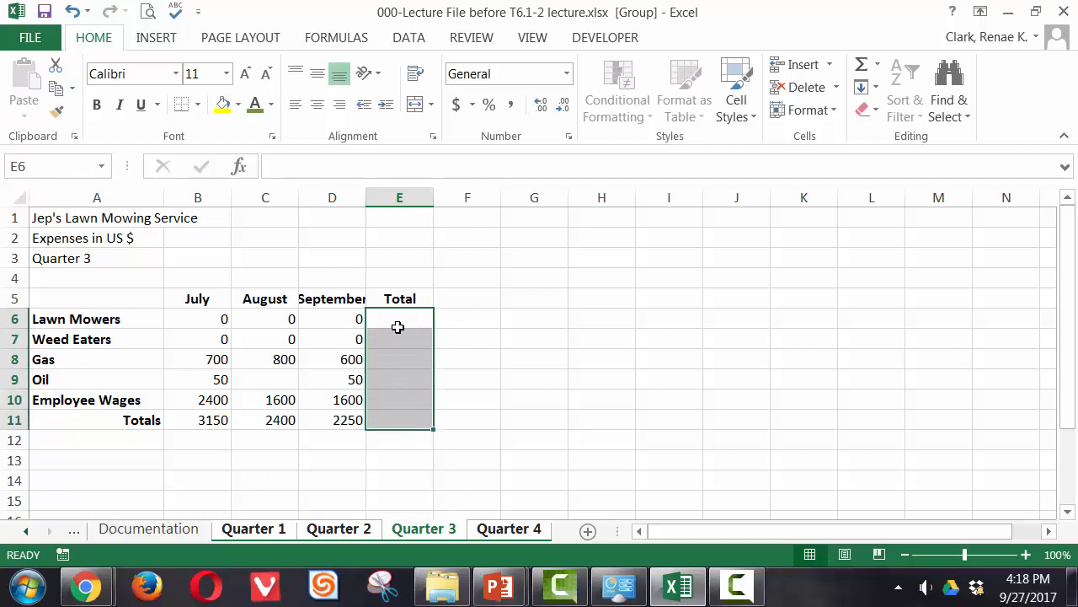
mouse_move(397, 417)
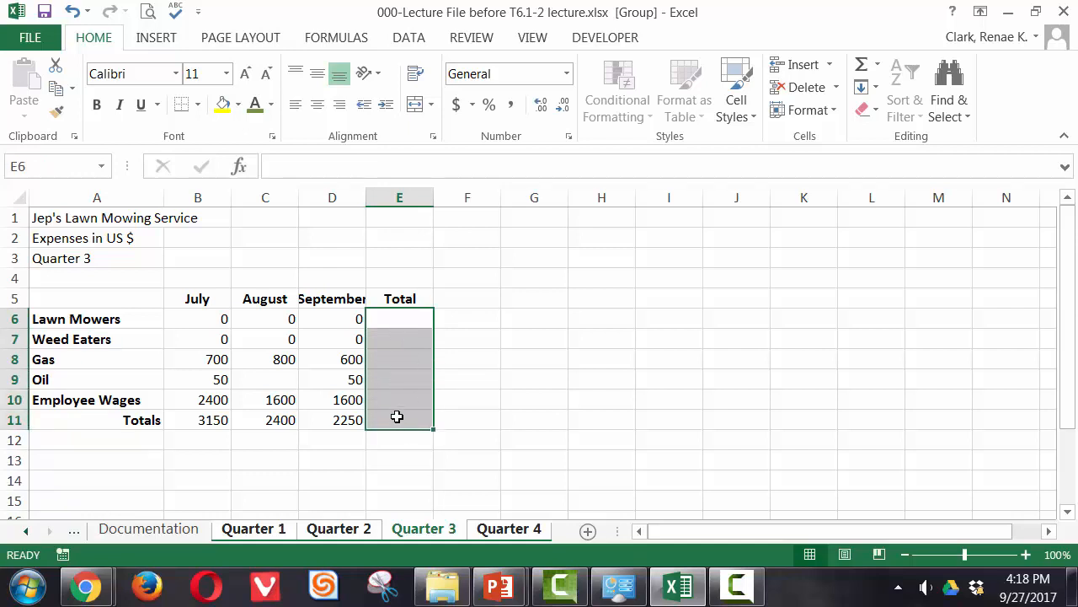
mouse_move(372, 318)
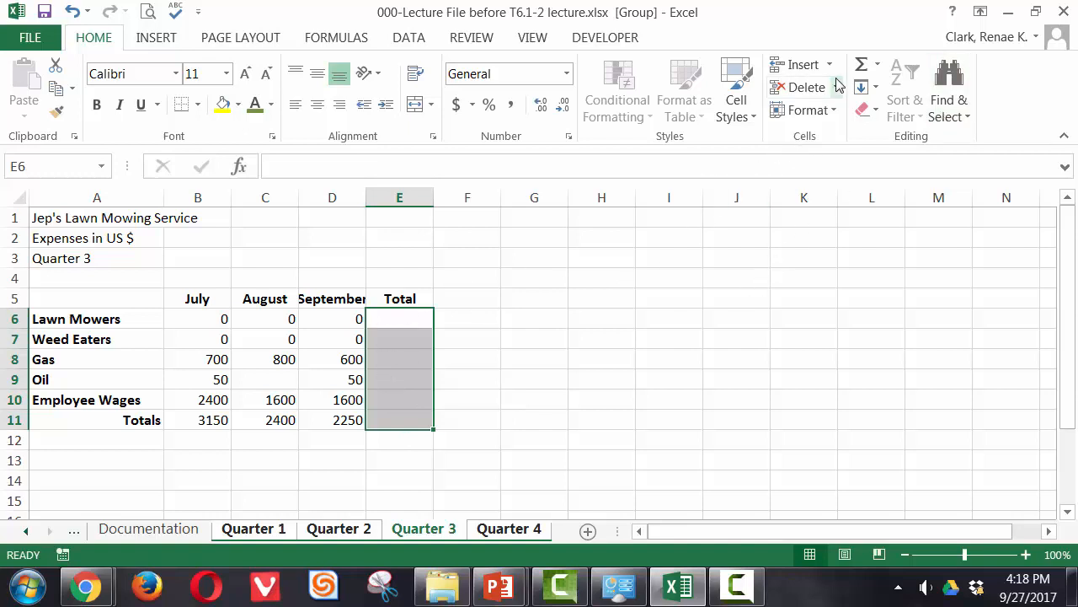
mouse_move(355, 333)
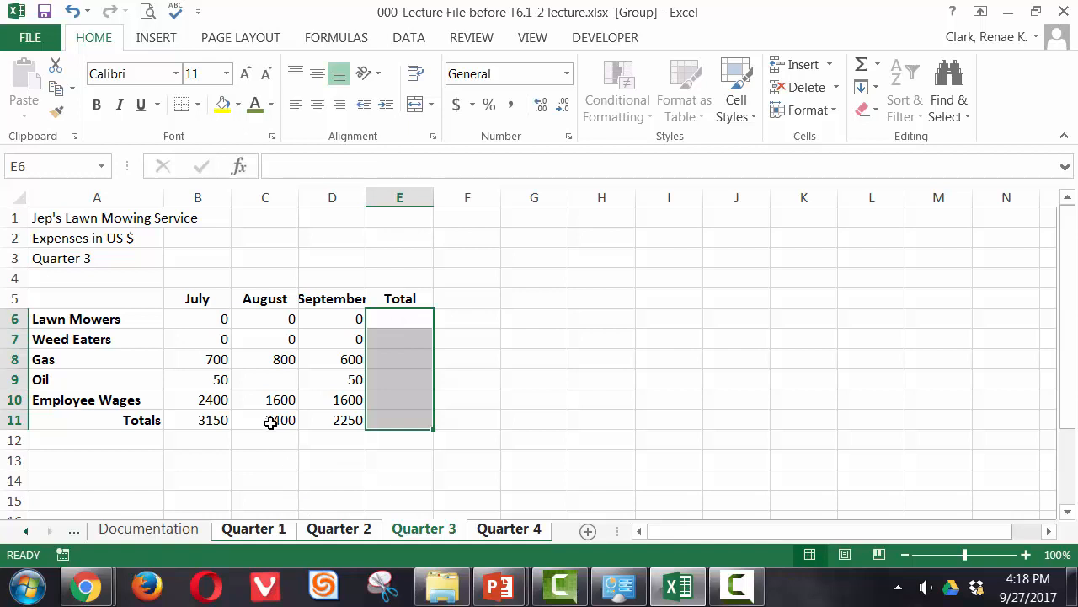
mouse_move(433, 289)
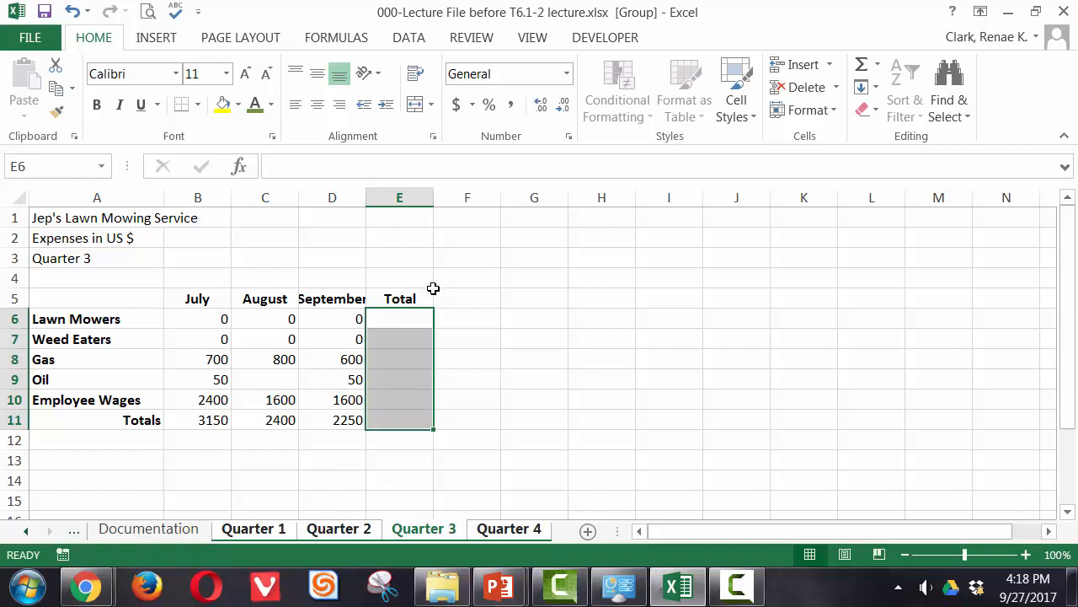
mouse_move(105, 323)
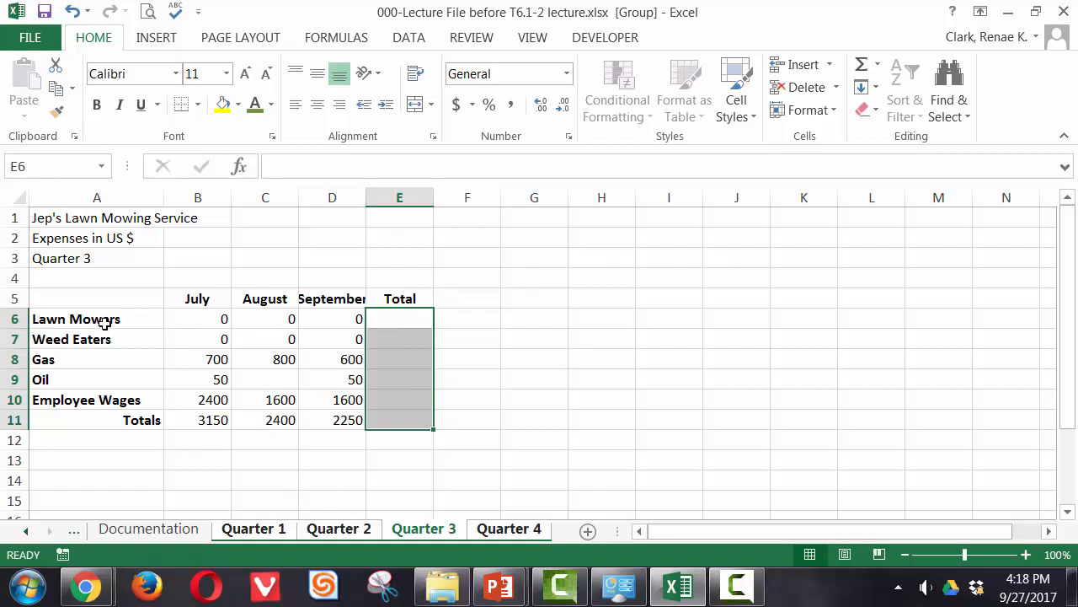
mouse_move(257, 385)
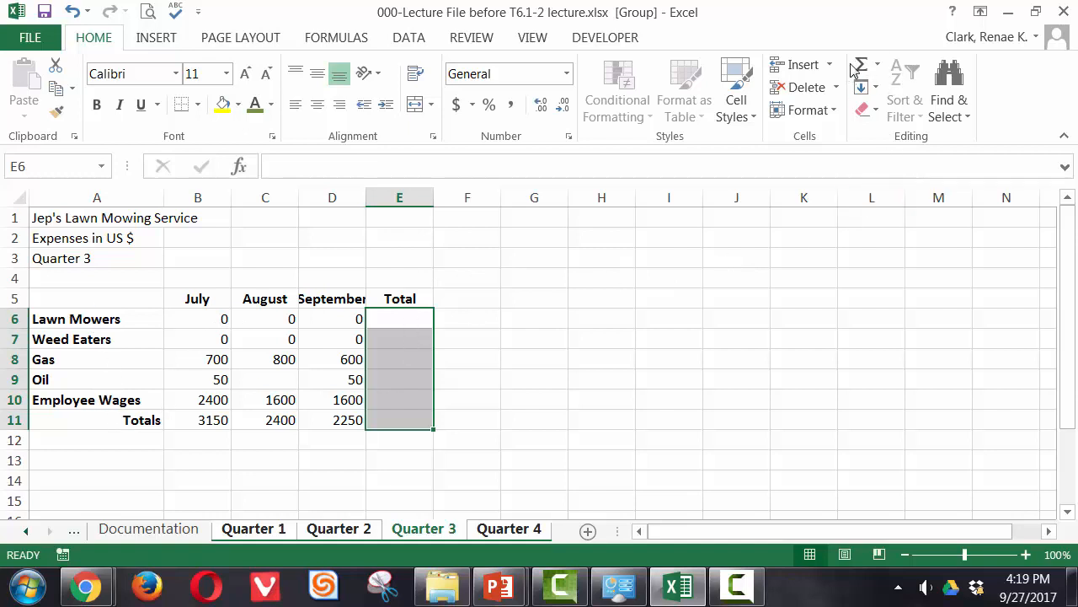
click(860, 64)
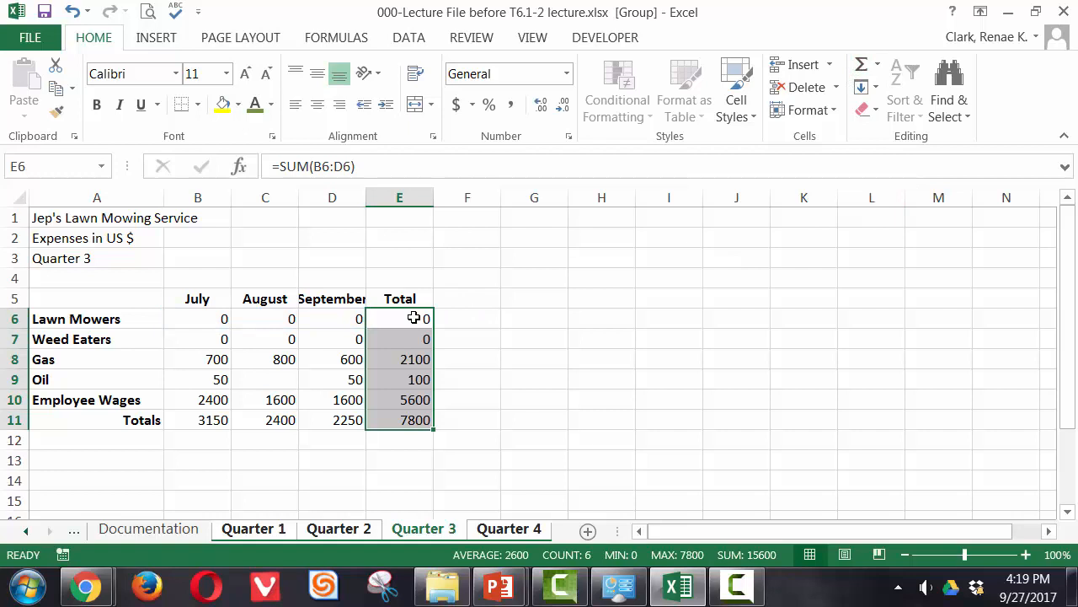
click(400, 359)
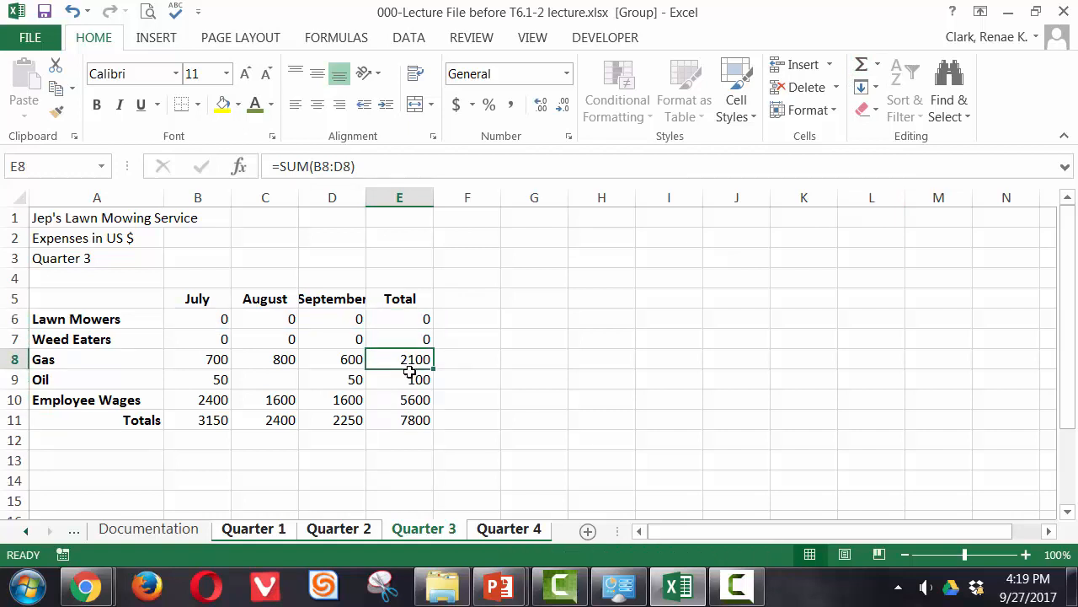
click(399, 420)
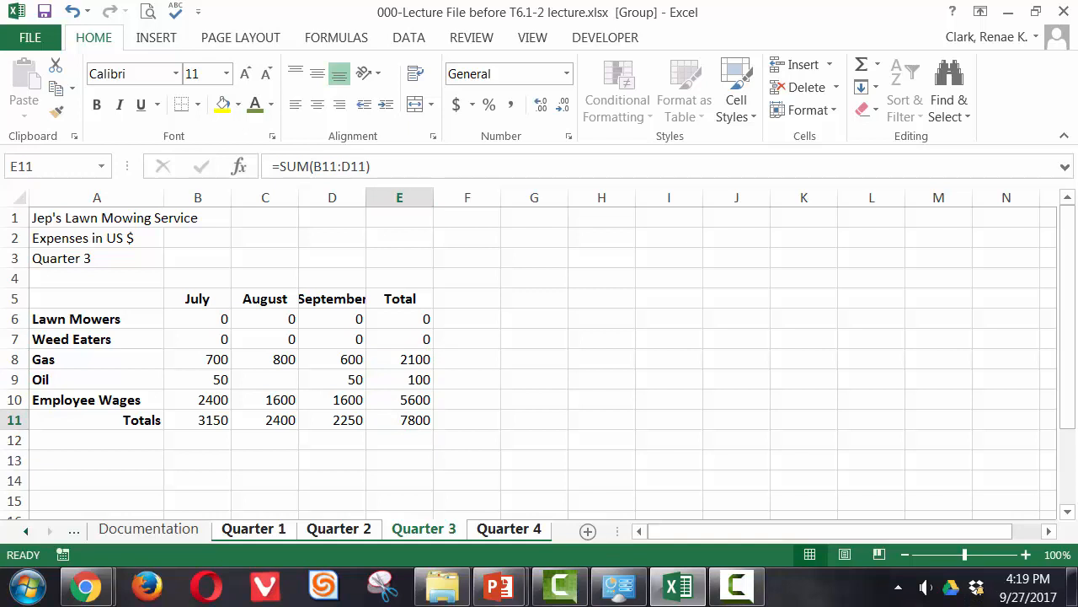
click(509, 529)
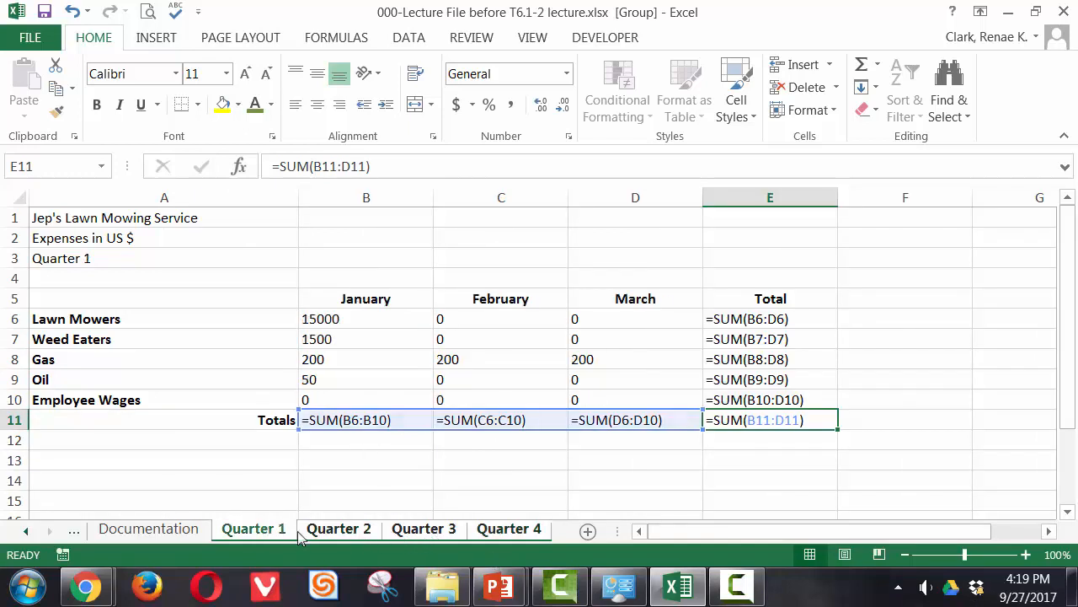
mouse_move(587, 531)
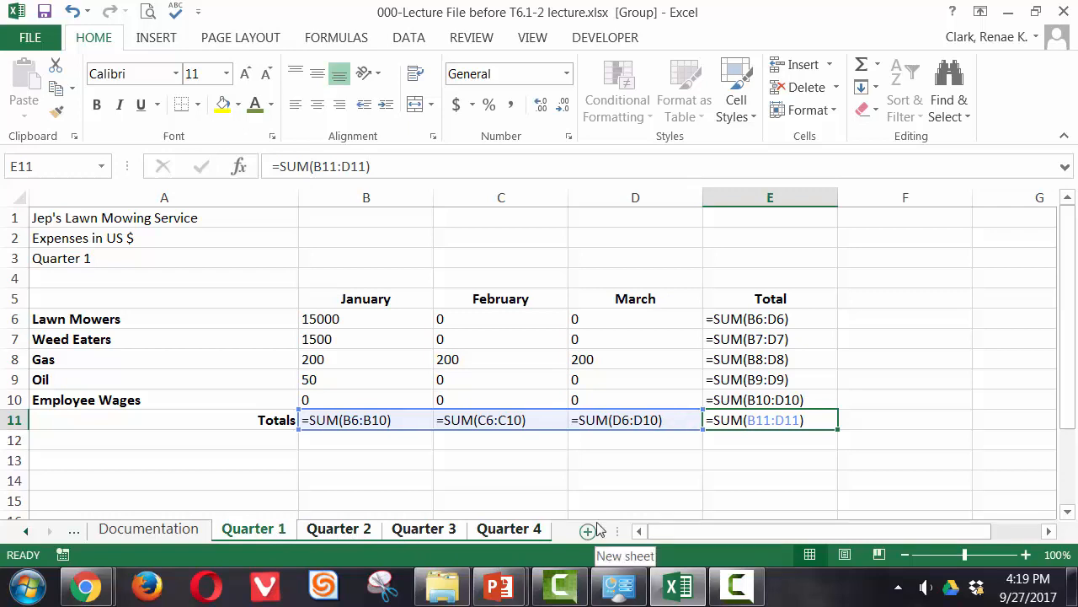
mouse_move(729, 558)
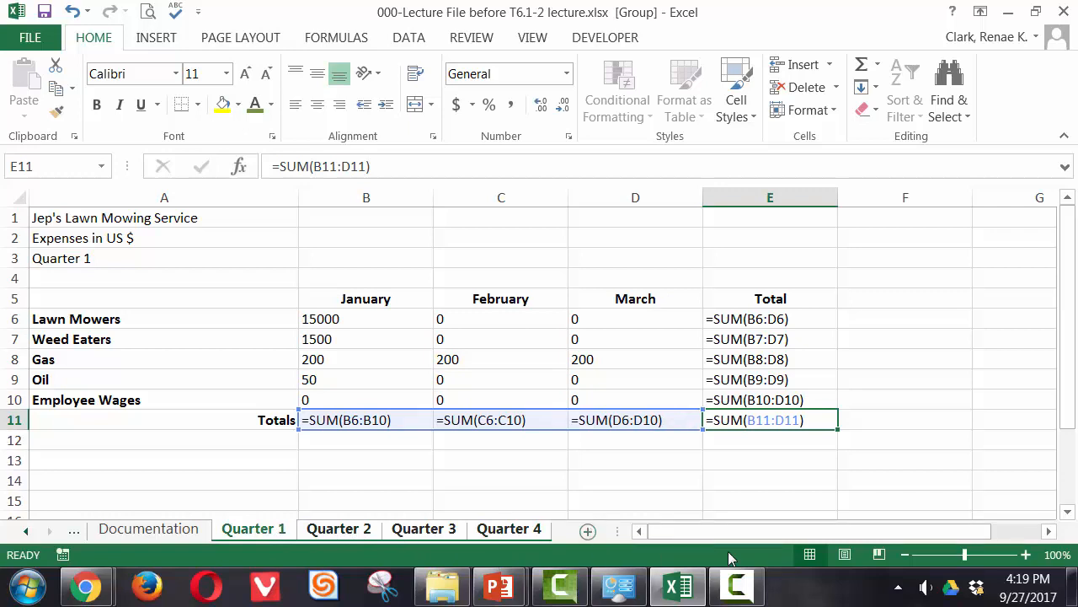
Step: Switch to Quarter 3, then Quarter 4 to view its totals reaching 1450
click(424, 528)
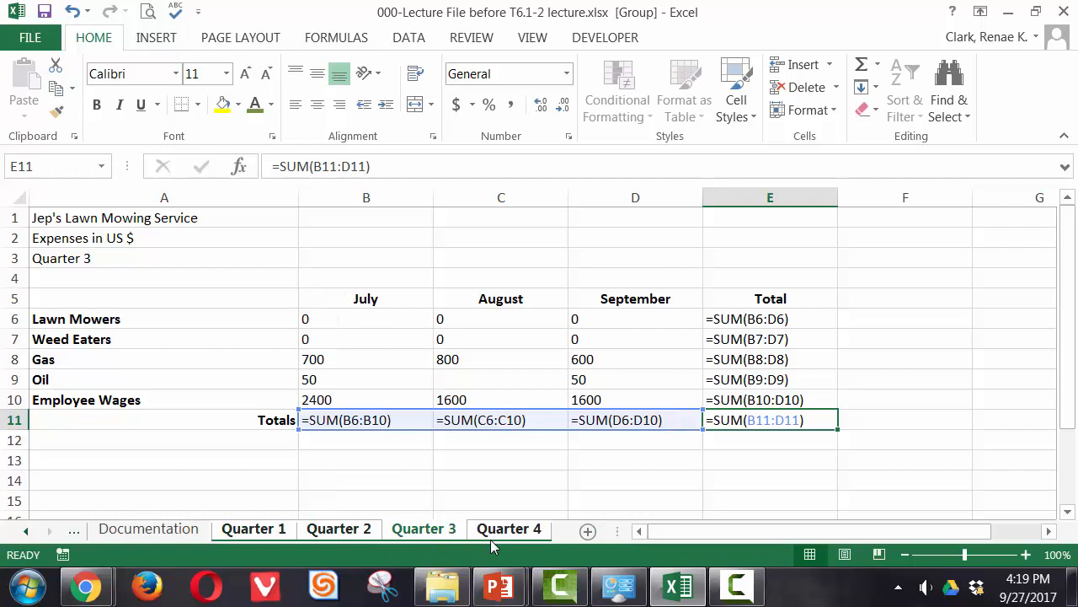
click(508, 528)
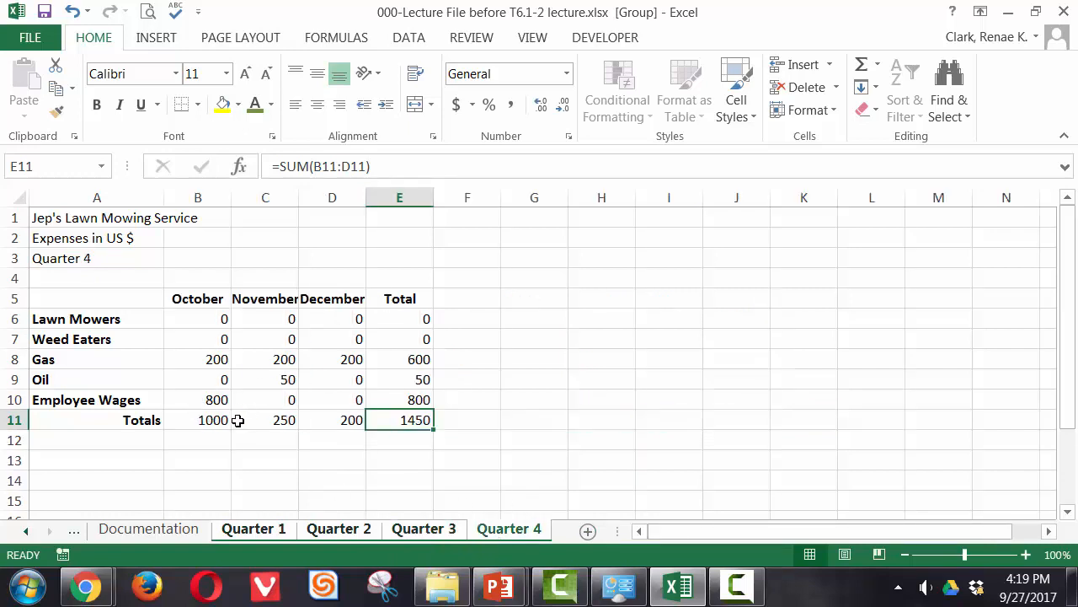
mouse_move(231, 425)
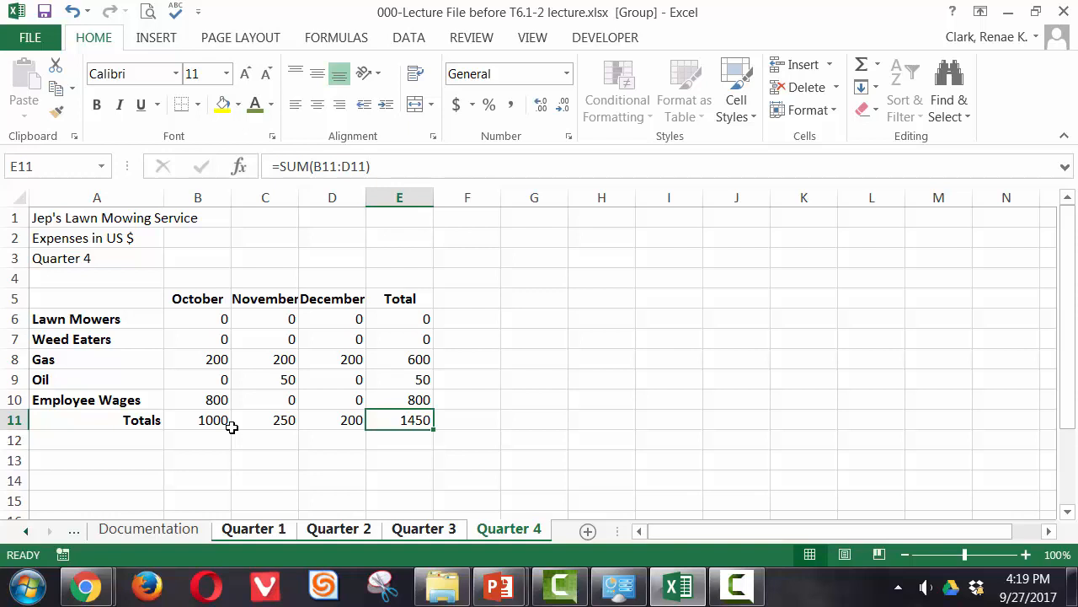
Step: Add a top and double bottom border to the Totals row B11:E11
drag(197, 399, 331, 420)
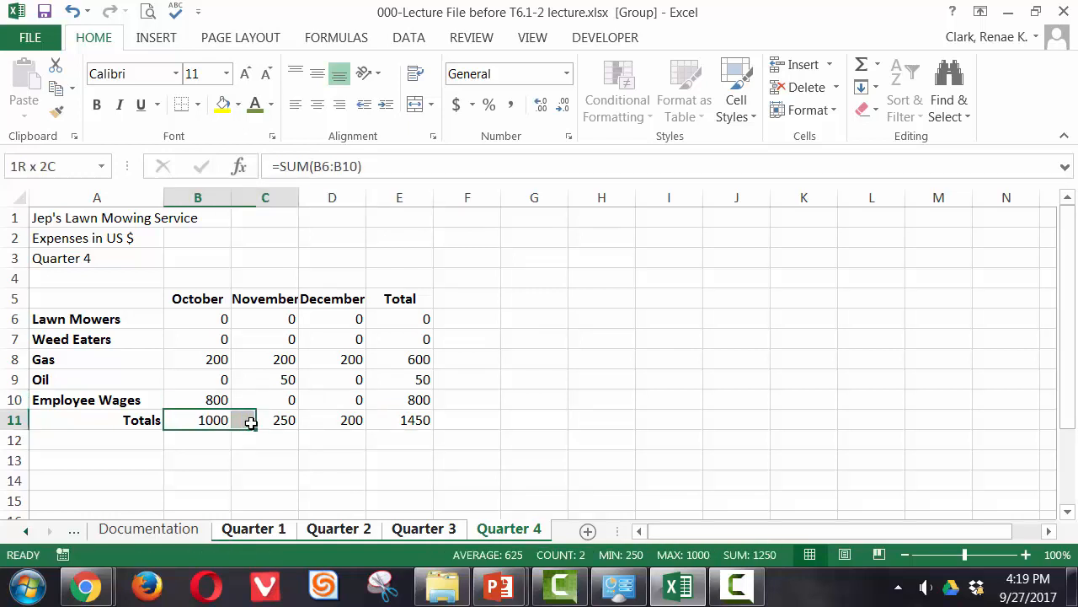
drag(197, 420, 399, 420)
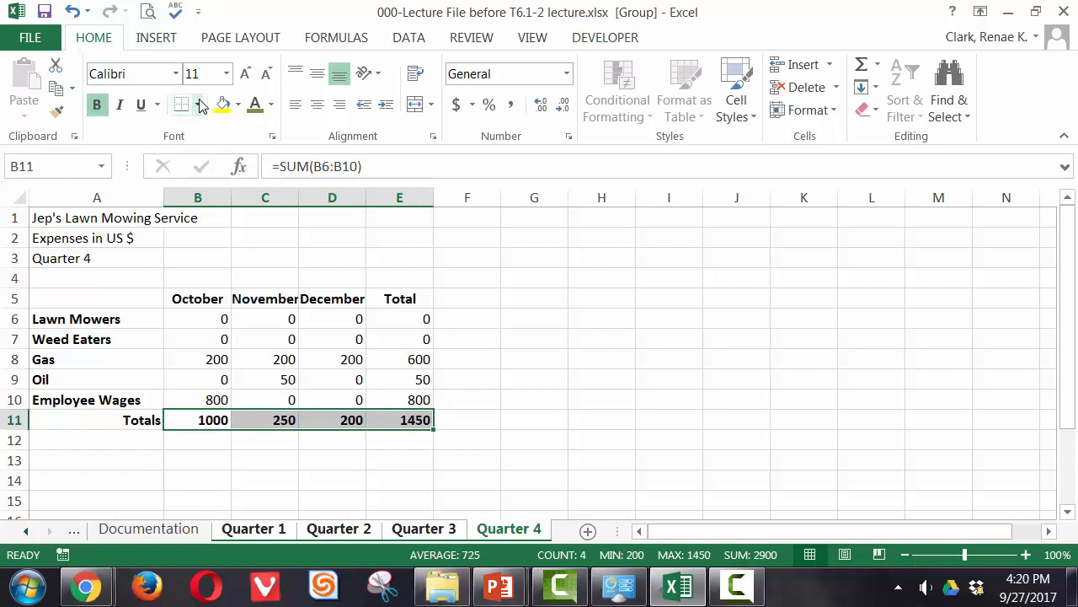
click(200, 105)
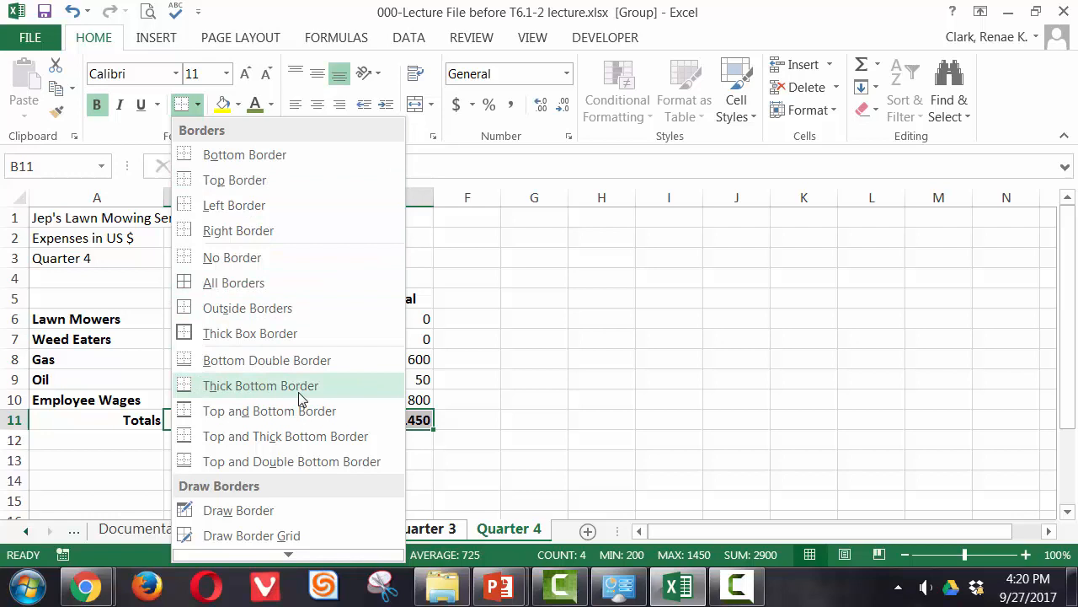
mouse_move(303, 461)
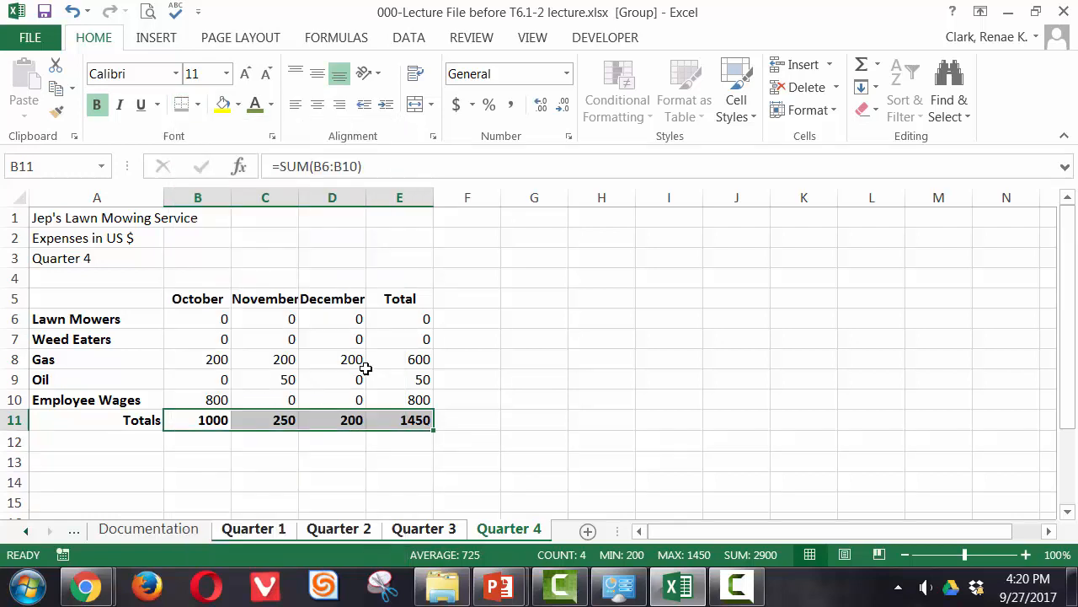
Step: Format the expense figures as Accounting numbers with no decimal places
drag(198, 318, 399, 399)
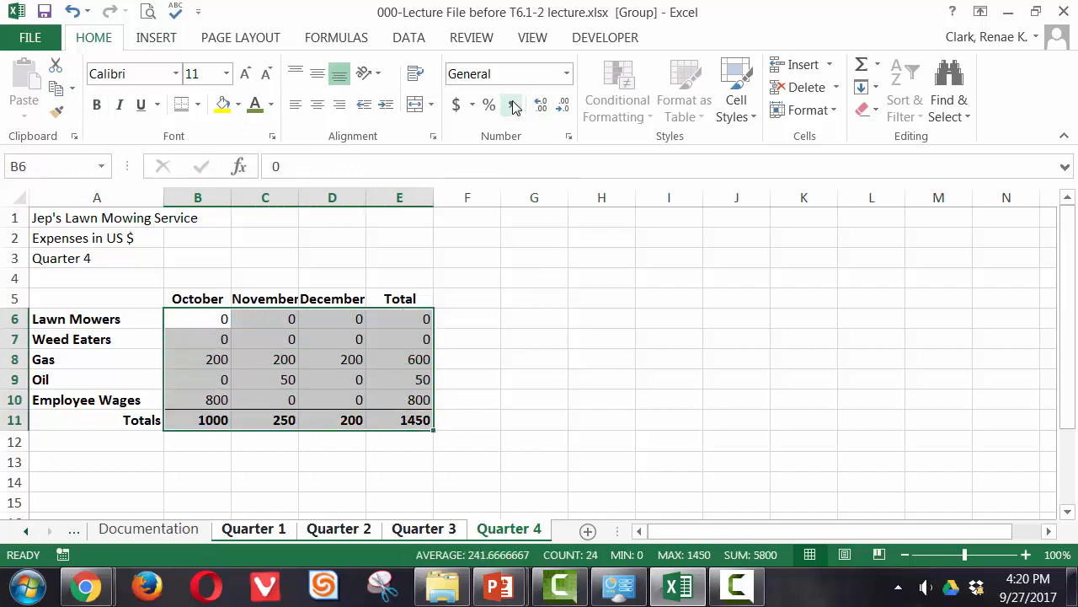
click(456, 105)
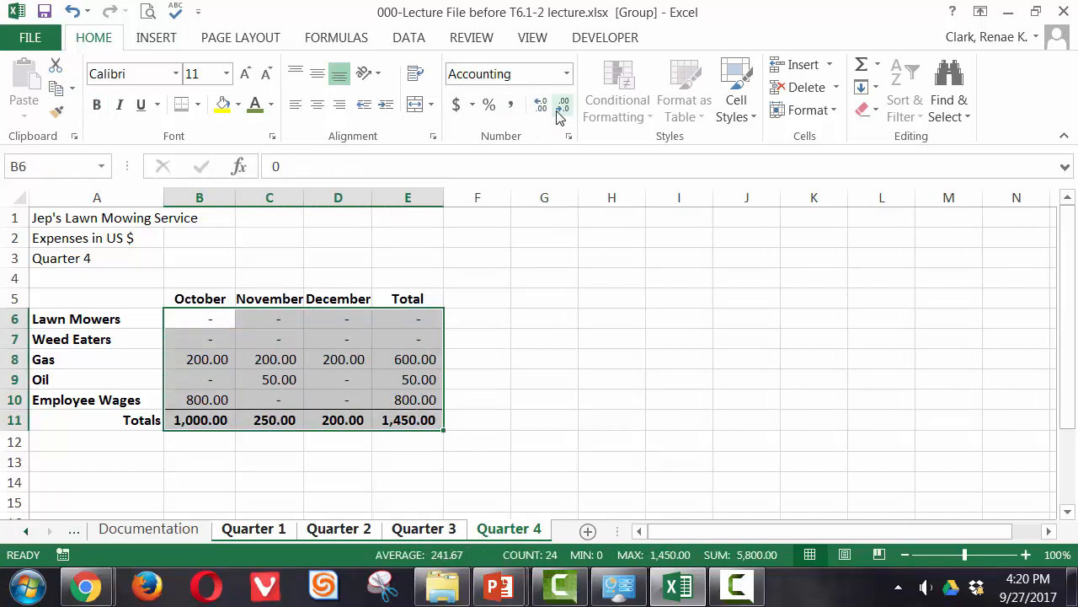
click(563, 107)
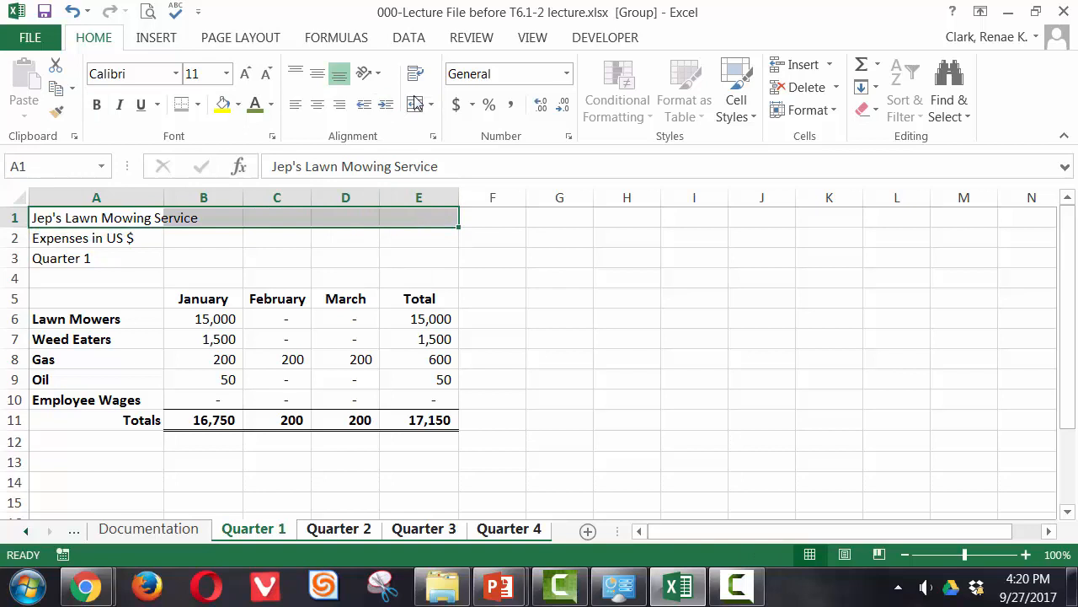
Step: Merge and center the company name, then select the two subtitle lines
click(317, 104)
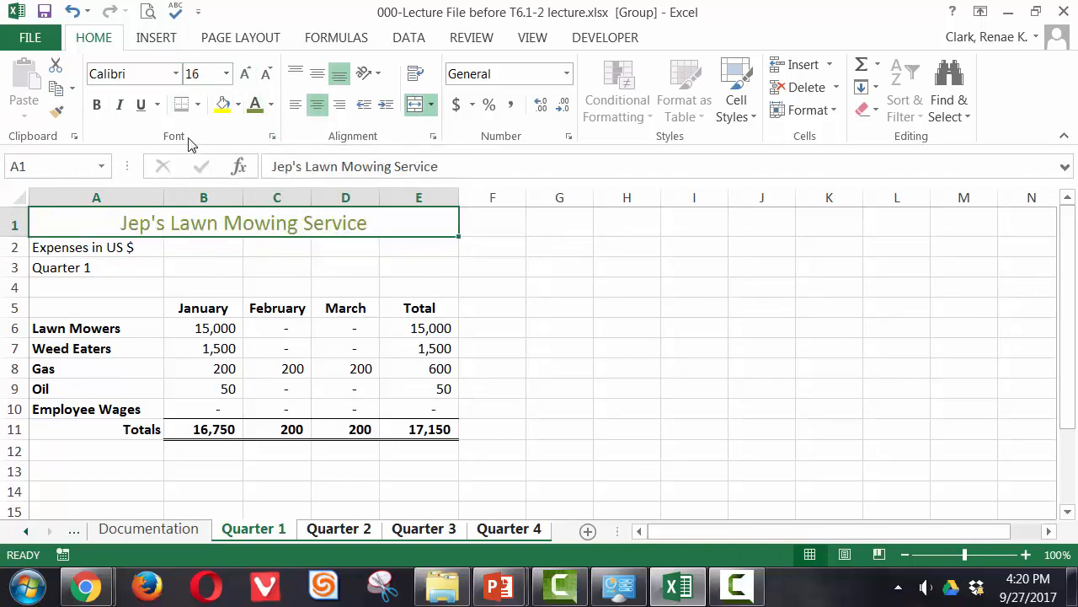
drag(96, 247, 203, 247)
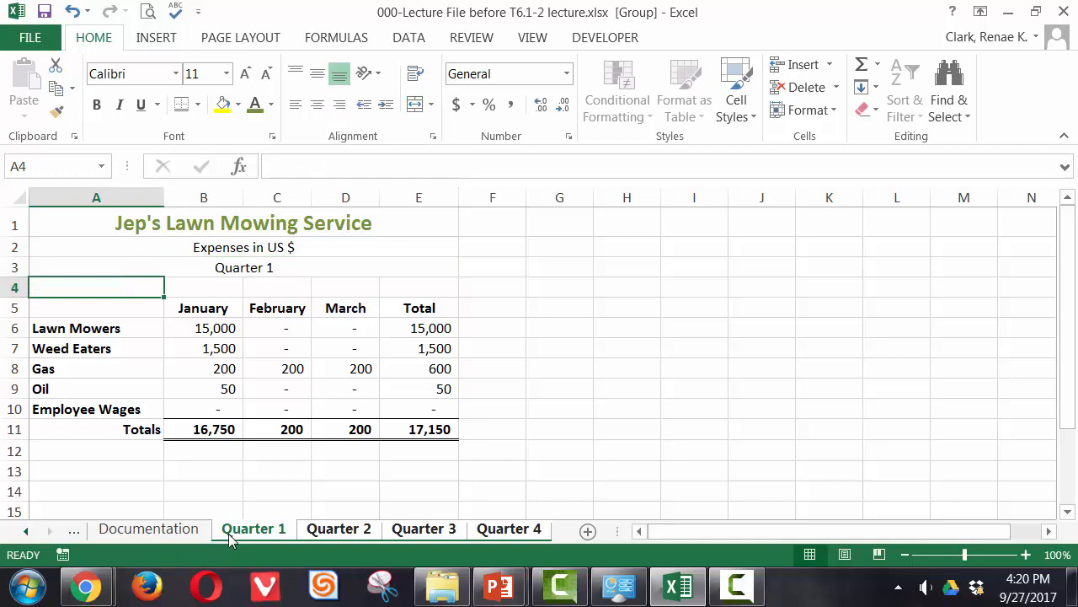
mouse_move(348, 543)
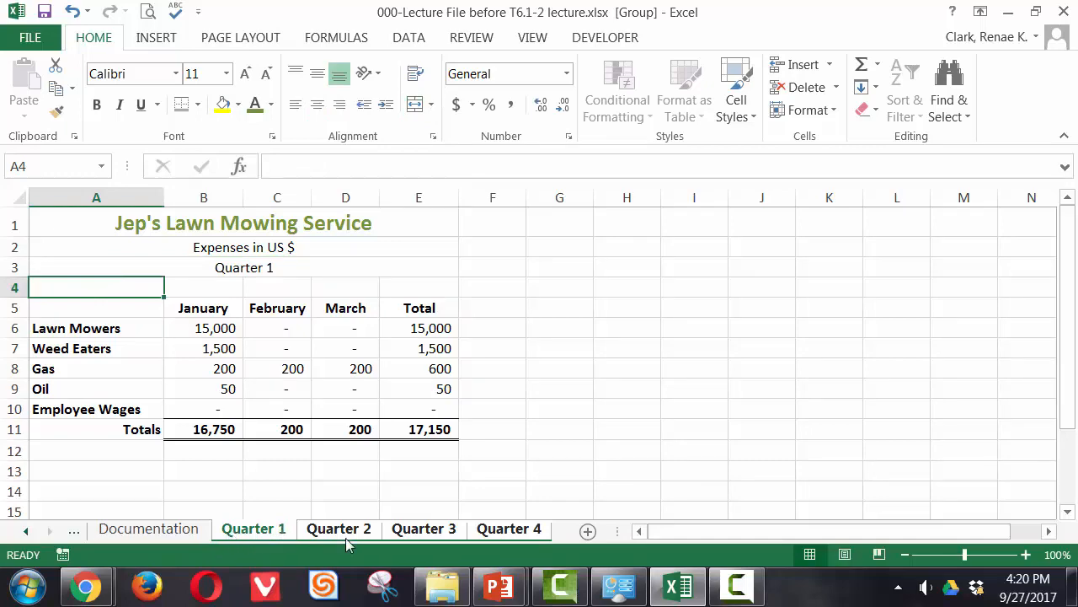
Step: View Quarter 3 and 4, ungroup the quarter sheets, and return to Quarter 1
click(424, 528)
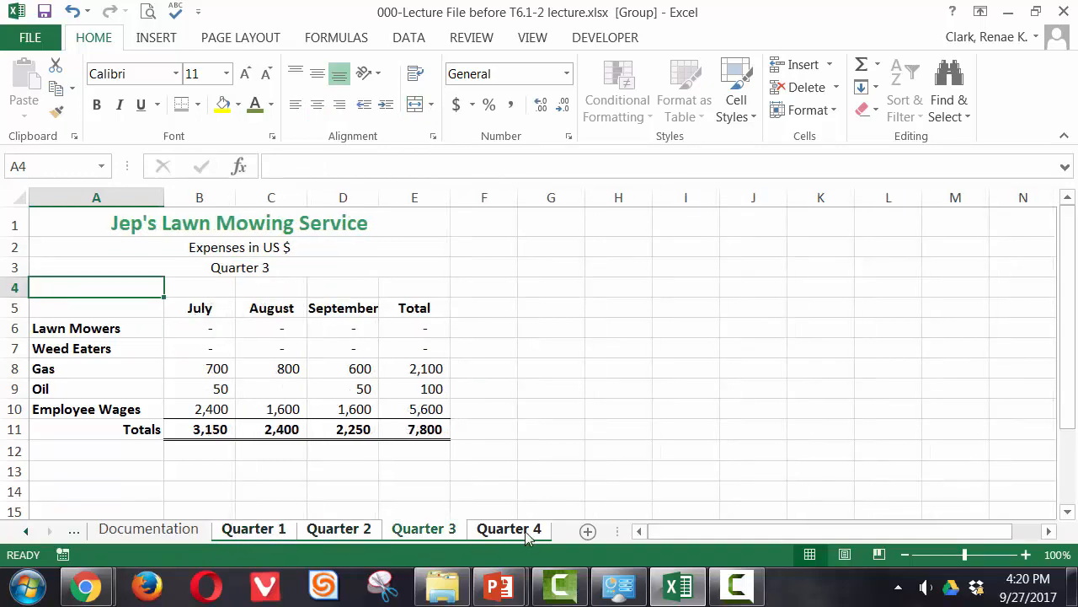
click(509, 528)
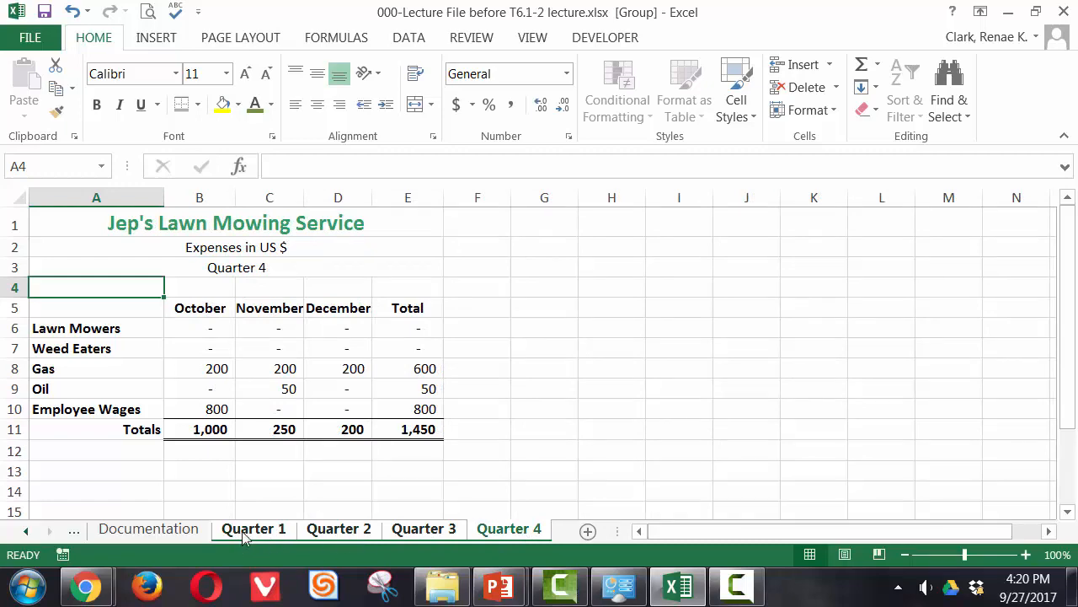
right_click(253, 528)
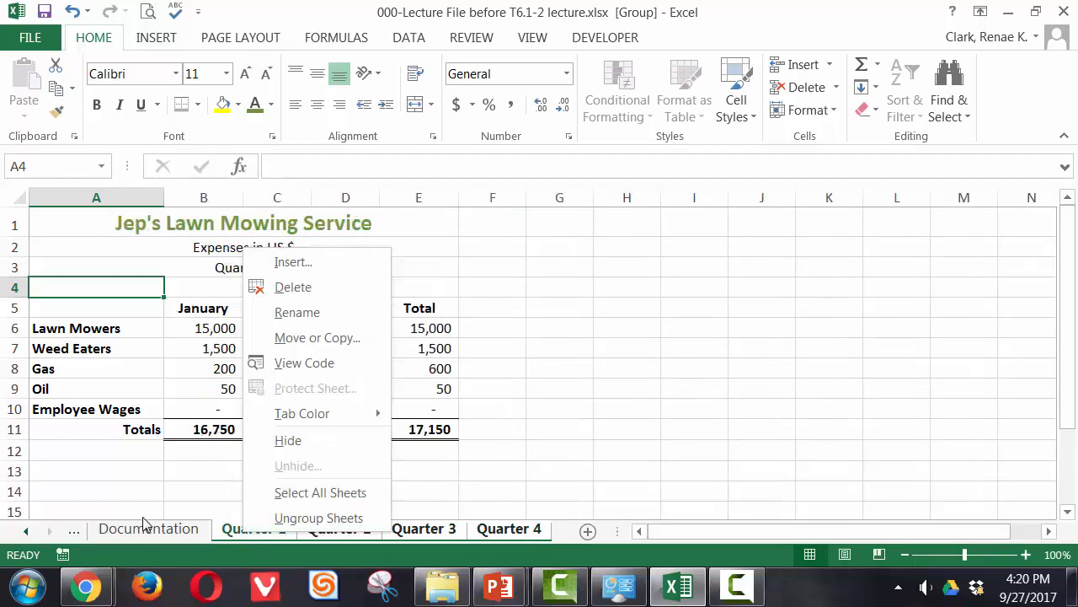
click(319, 517)
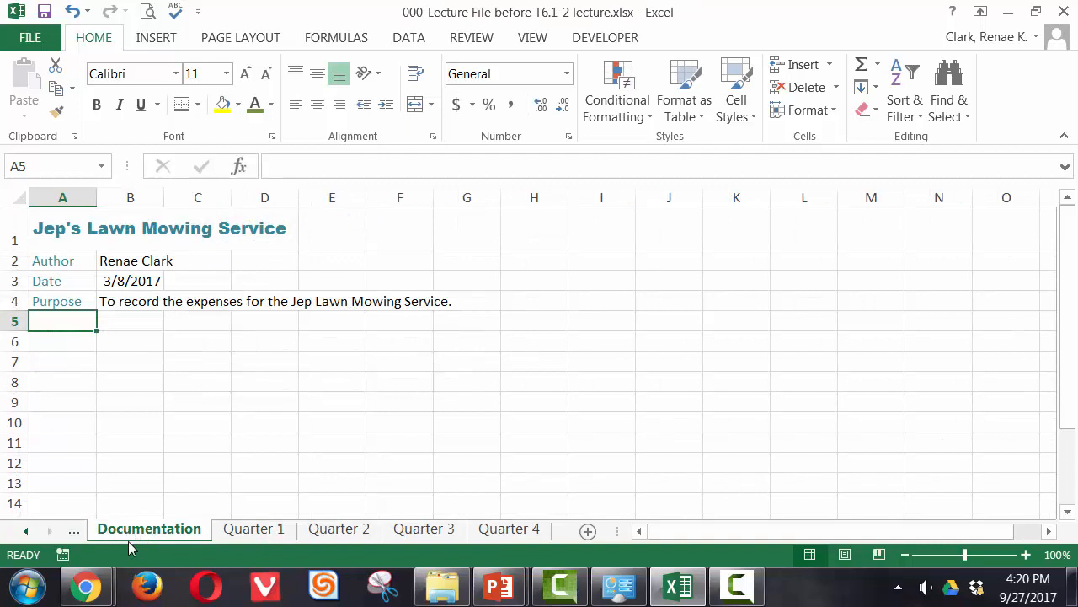
mouse_move(154, 503)
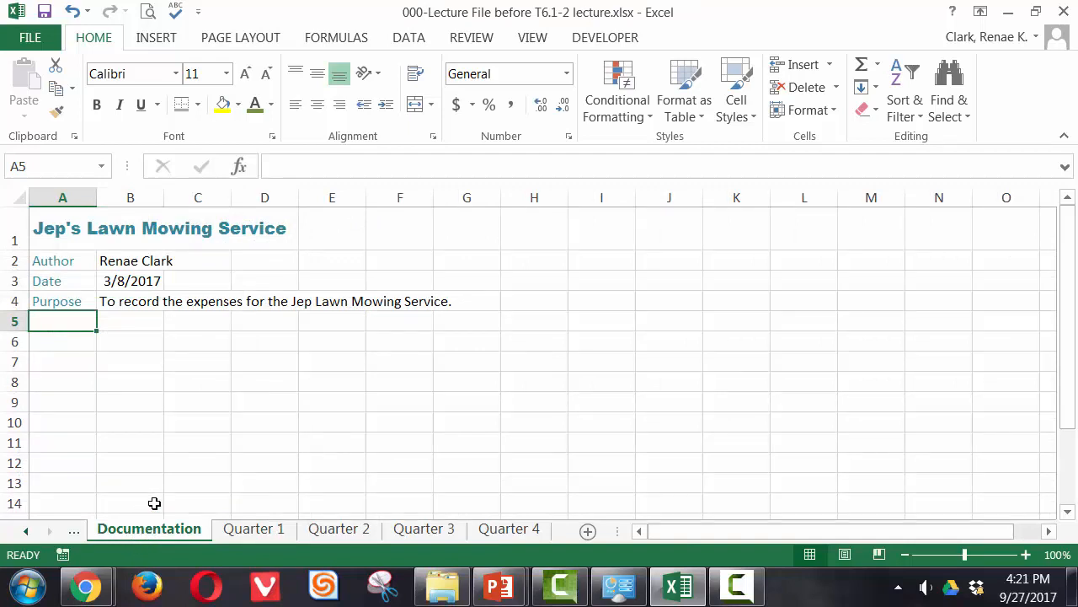
click(254, 528)
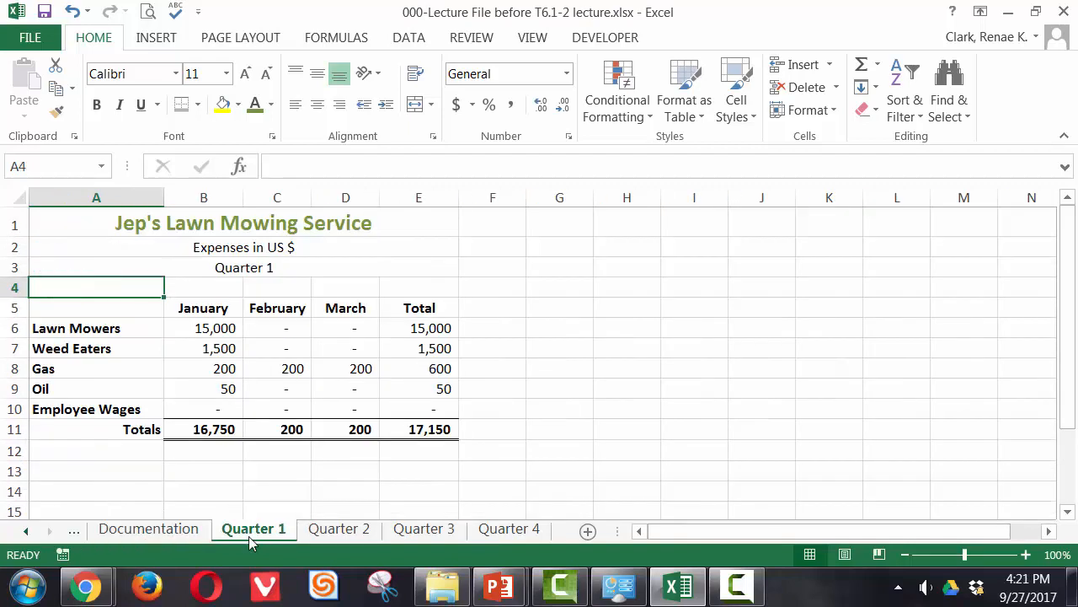
mouse_move(312, 539)
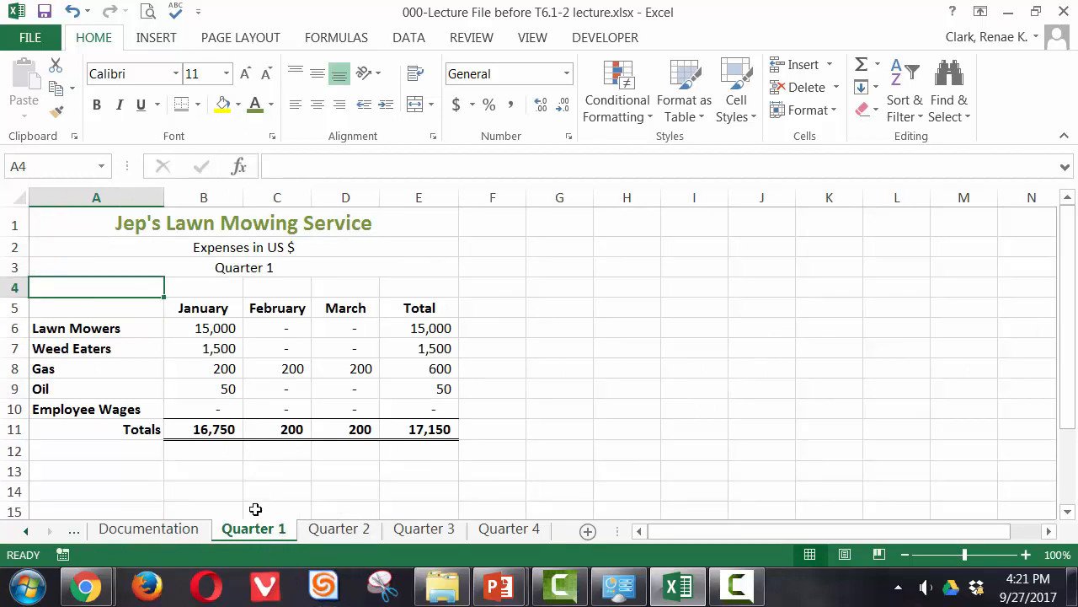
mouse_move(166, 508)
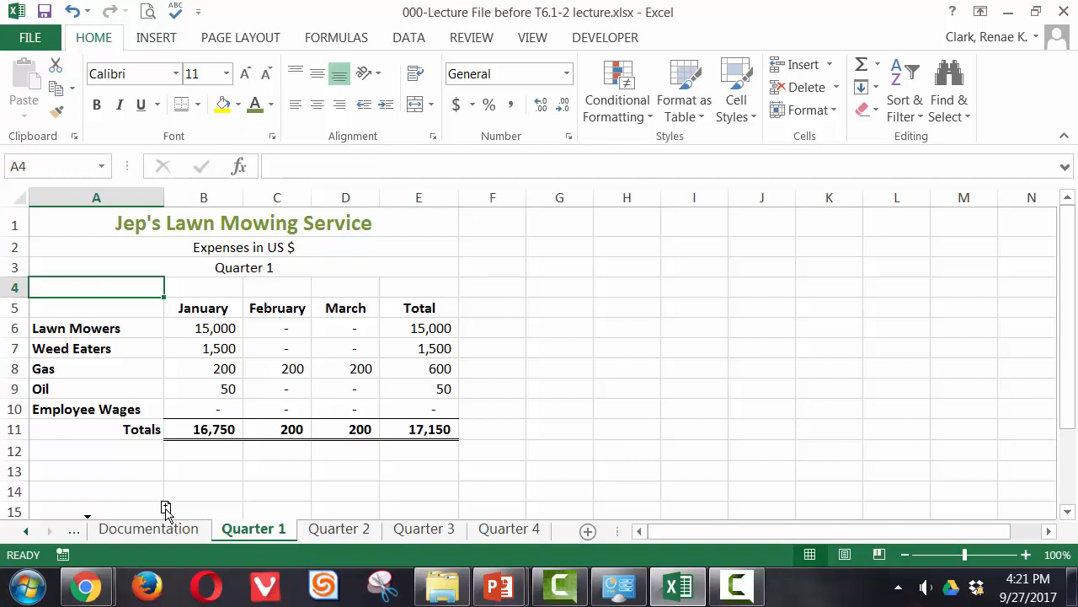
mouse_move(186, 517)
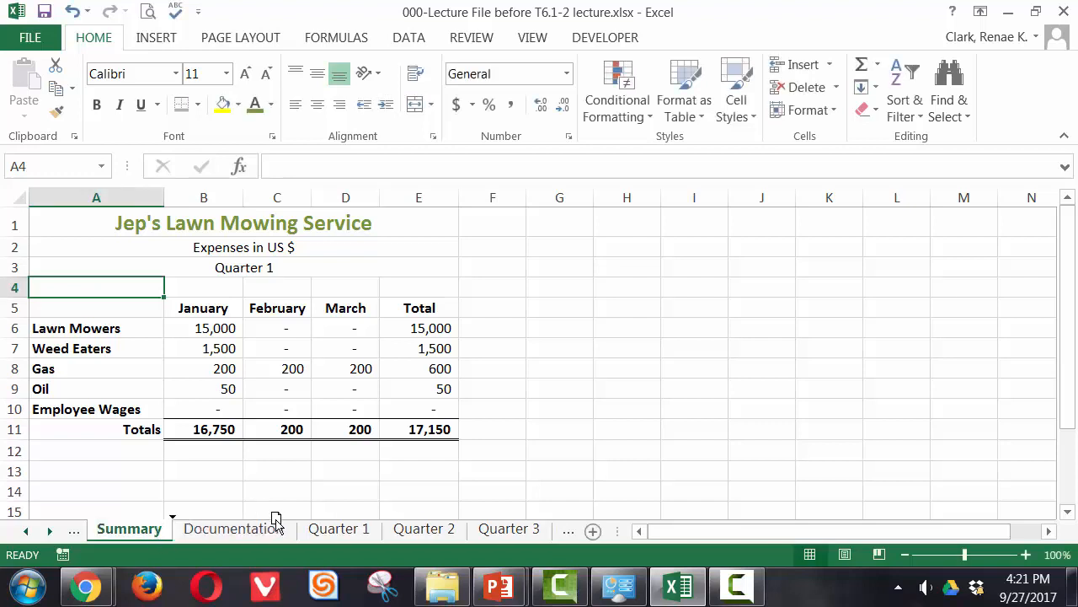
mouse_move(312, 529)
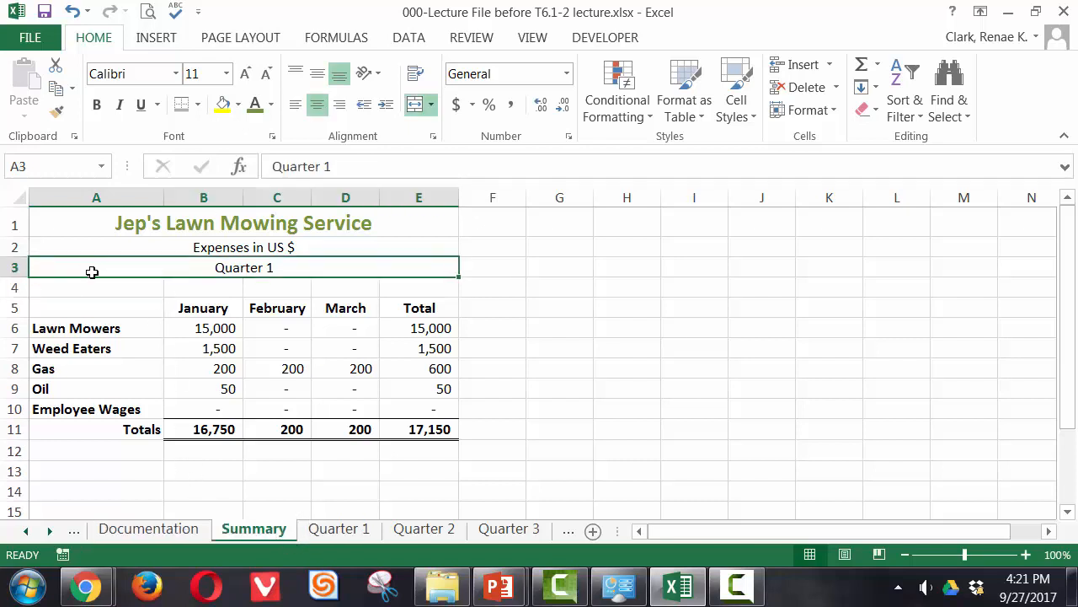
mouse_move(311, 338)
text(Annual Summary)
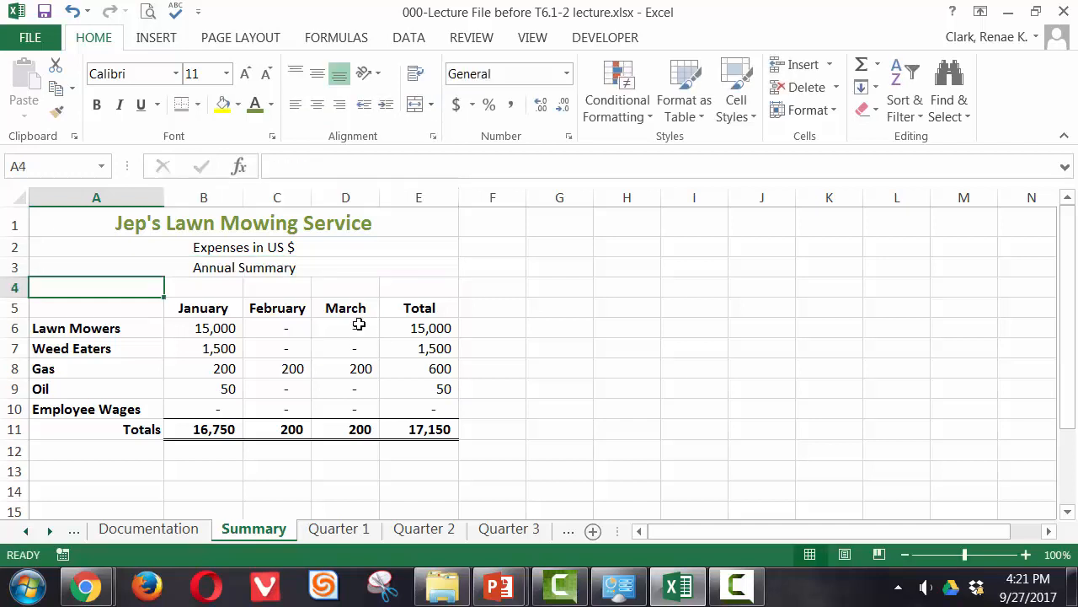
Step: Insert a copy of the February column and relabel the month headings as Quarter 1 onward
click(277, 197)
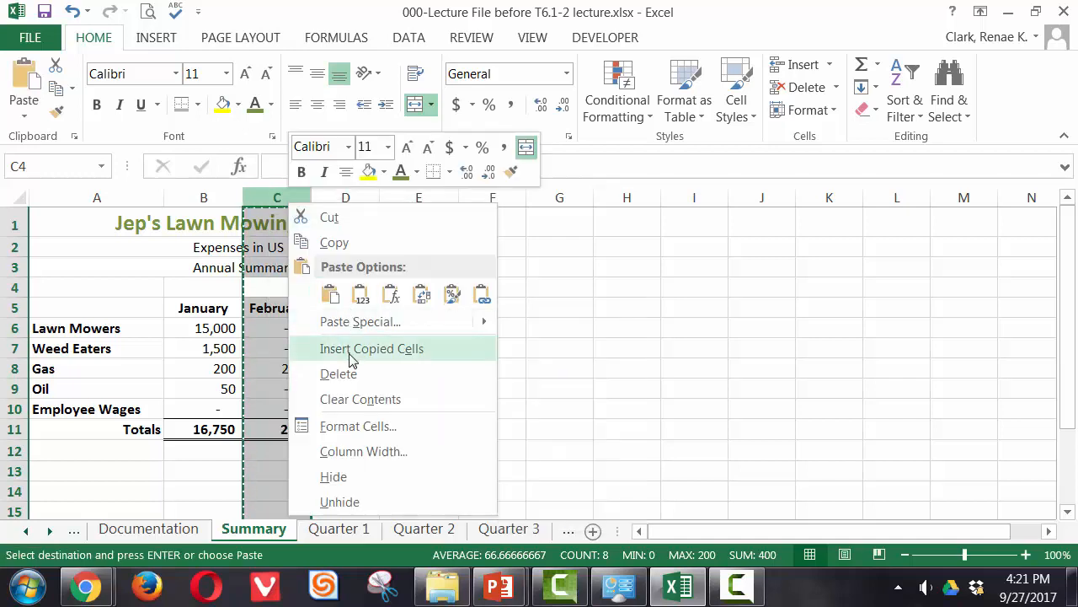
click(372, 348)
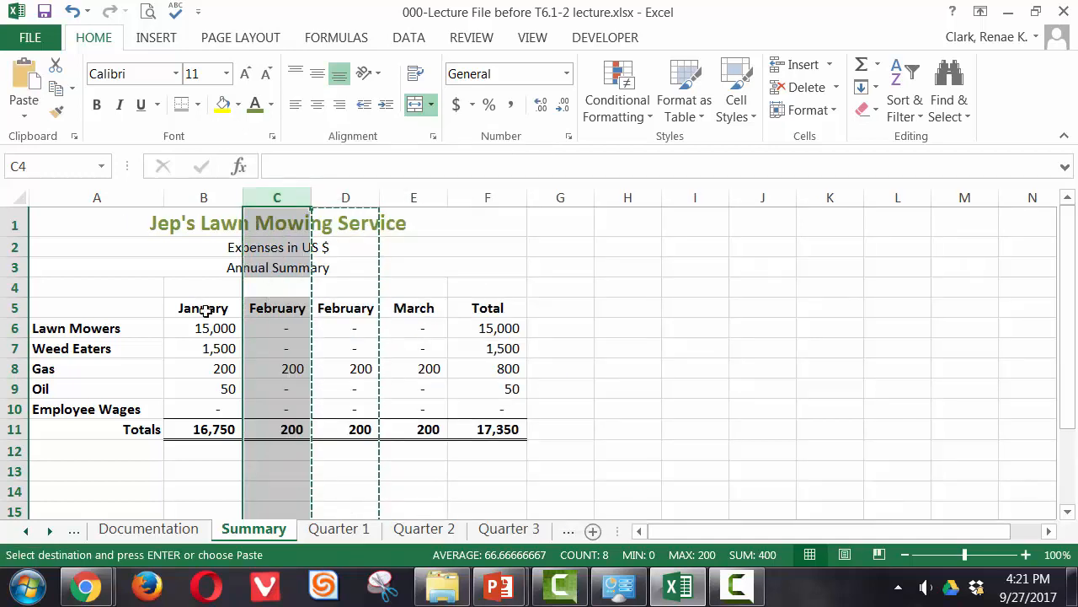
click(203, 308)
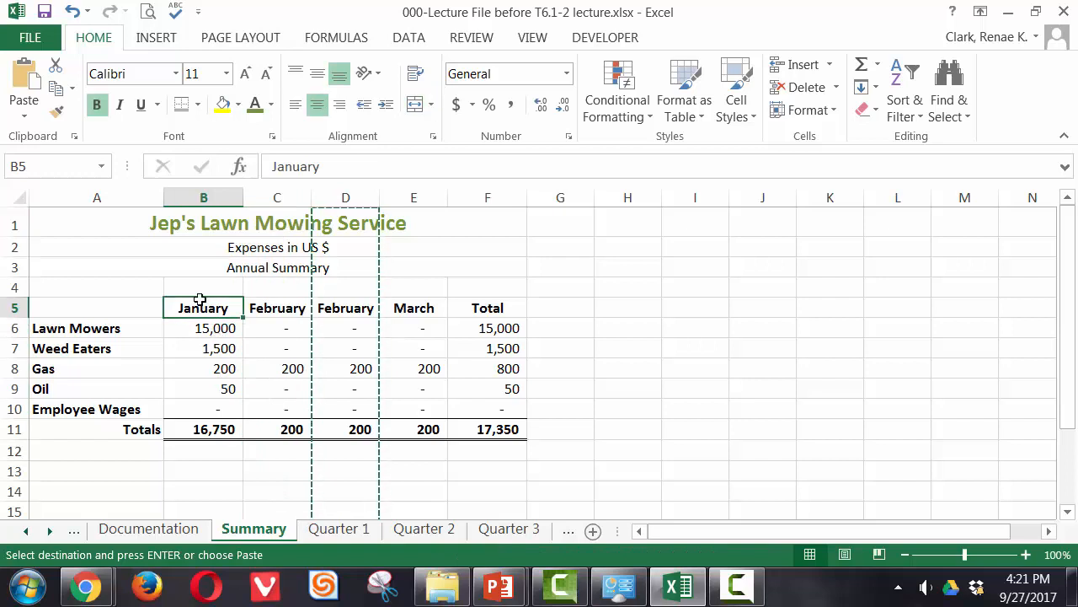
text(Quarter 1)
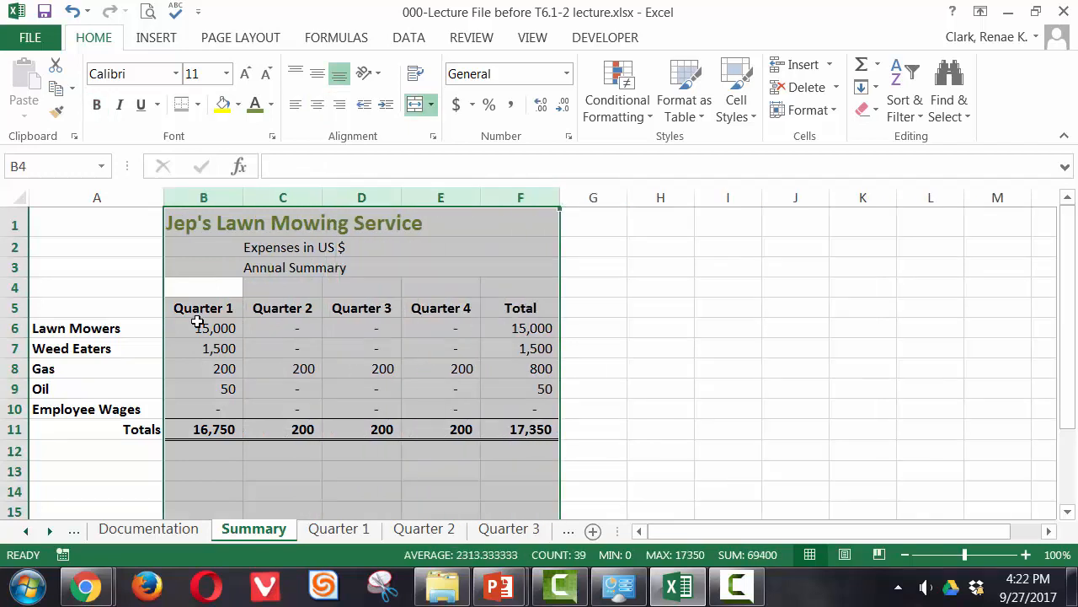
Step: Delete the expense figures in B6:E10 on the Summary sheet
drag(214, 328, 433, 408)
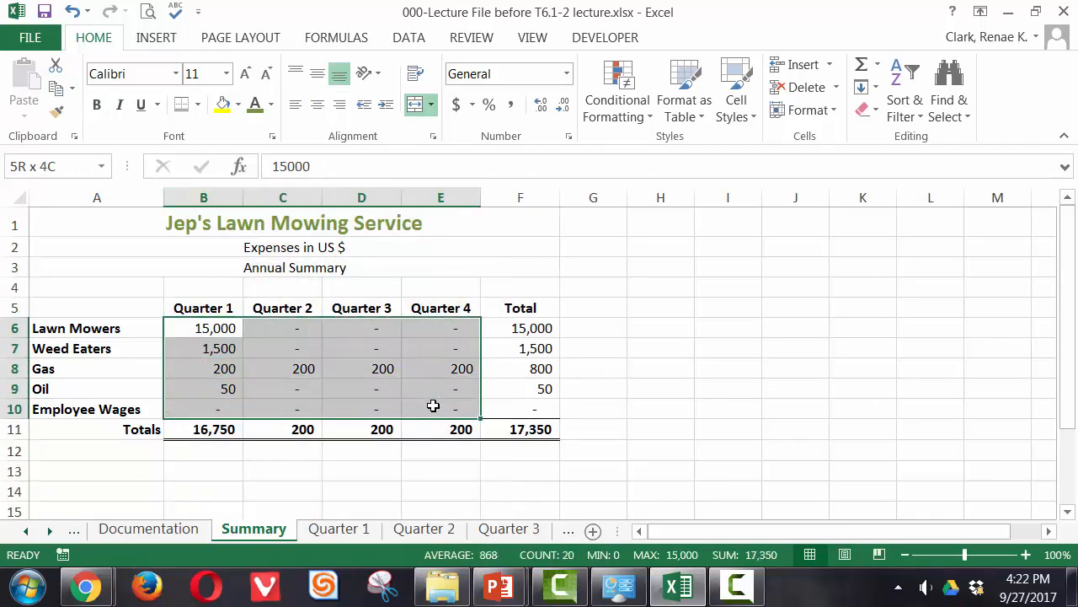
key(Delete)
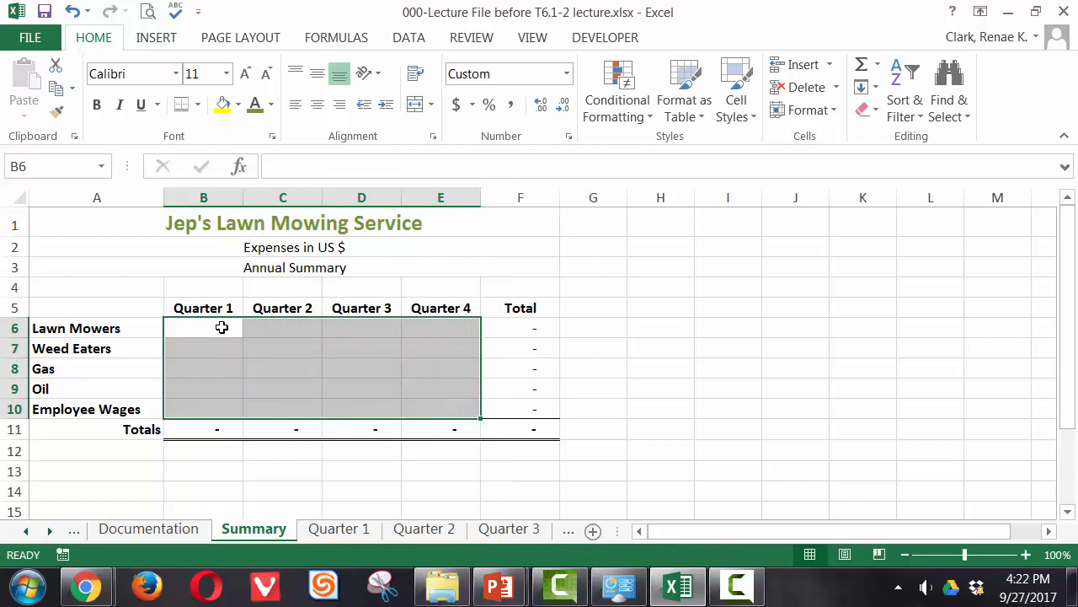
click(203, 328)
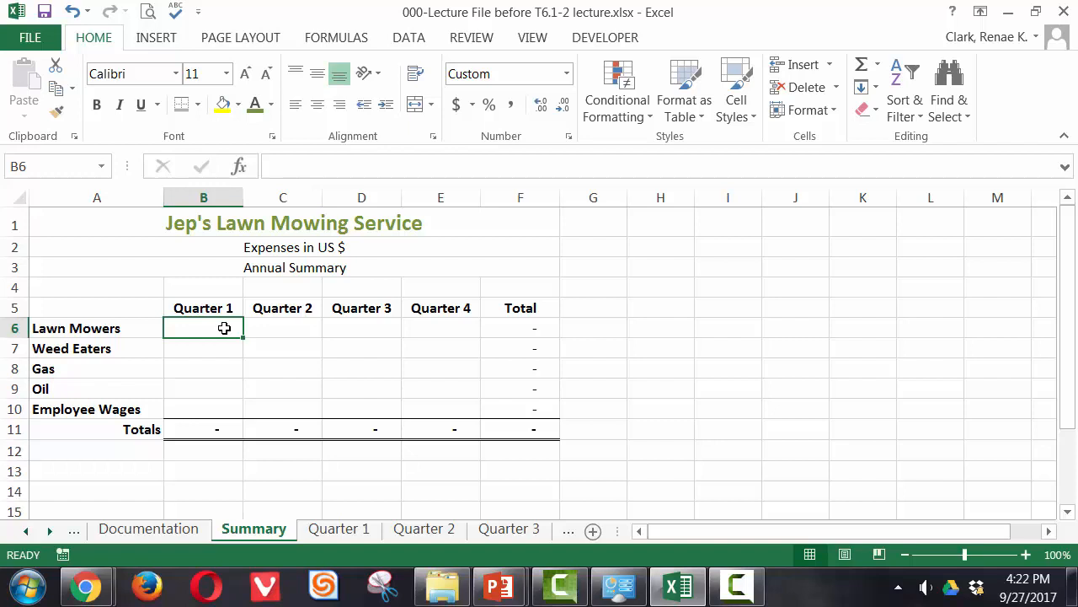
mouse_move(44, 12)
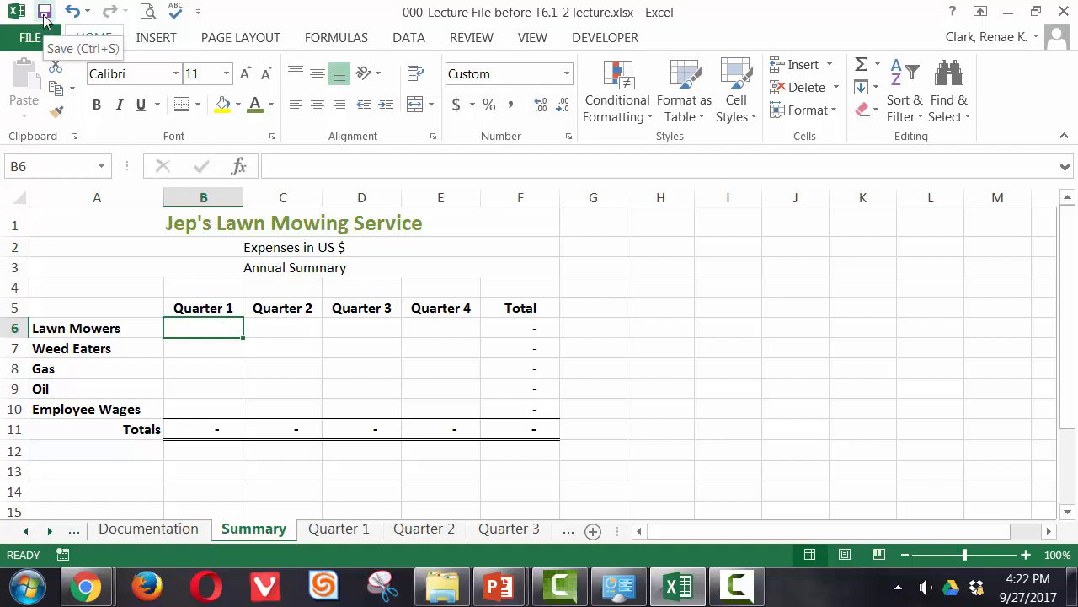